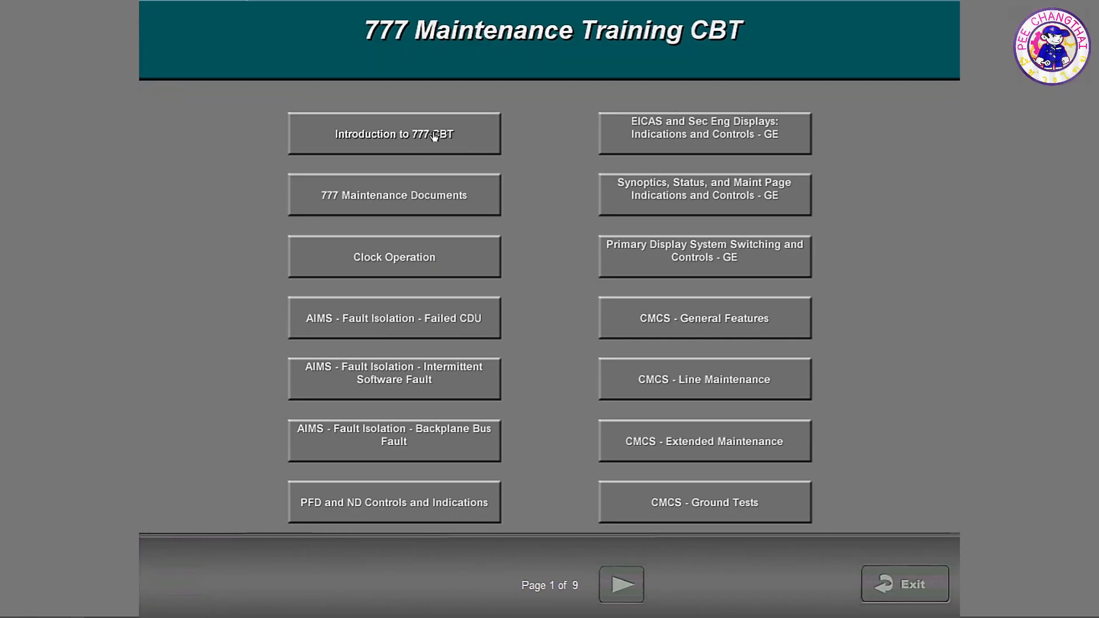
mouse_move(440, 278)
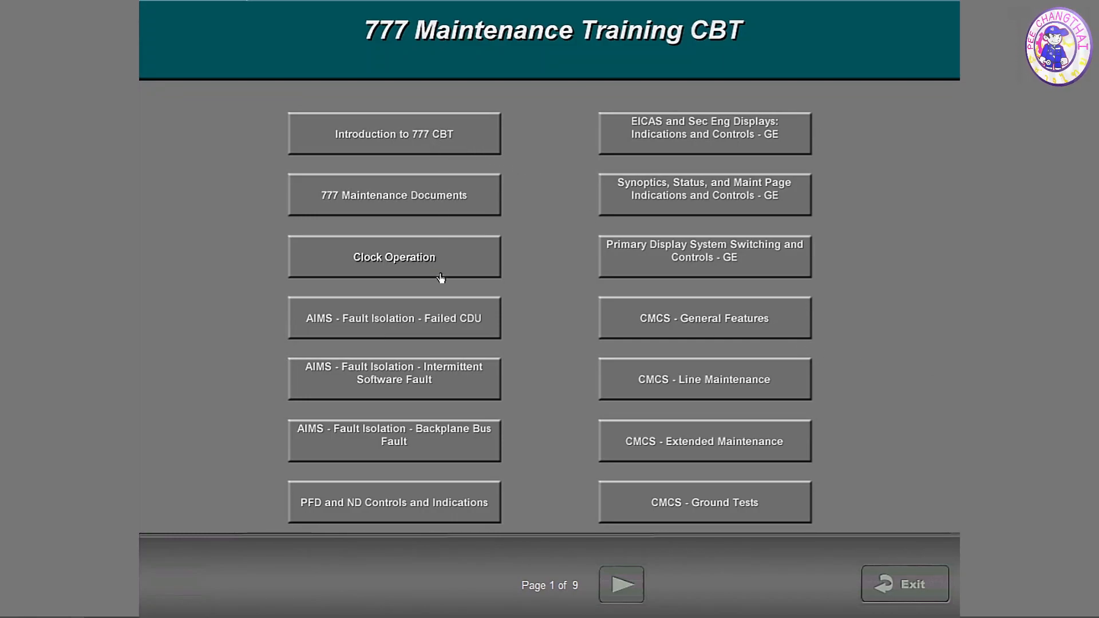
mouse_move(437, 450)
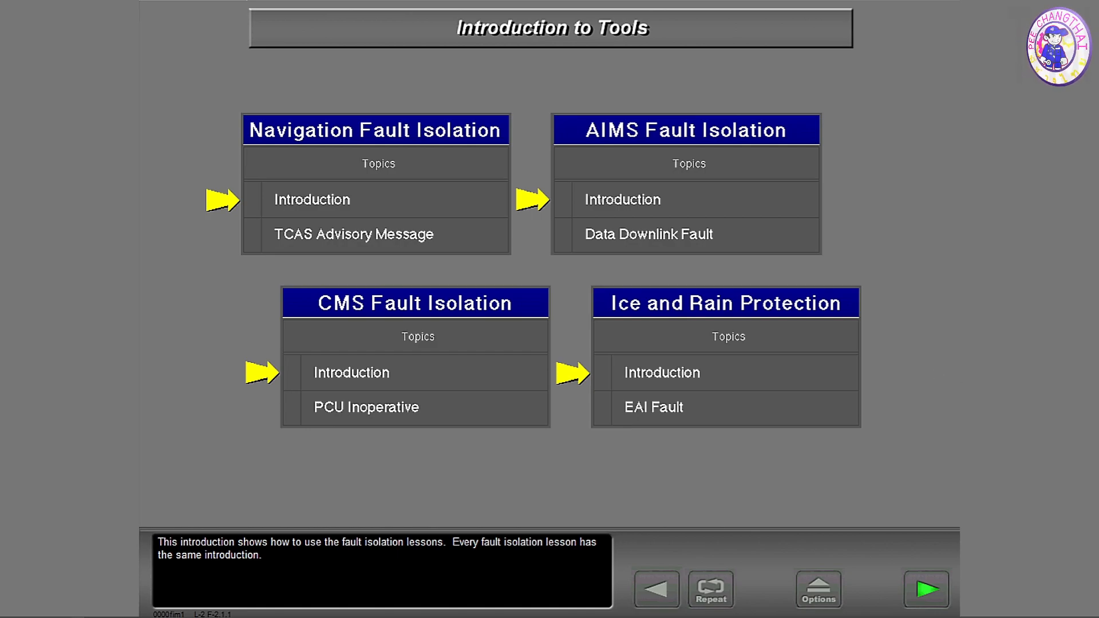
Step through the ICE DETECTOR R logbook example to the Data for Fault Isolation overview
click(925, 589)
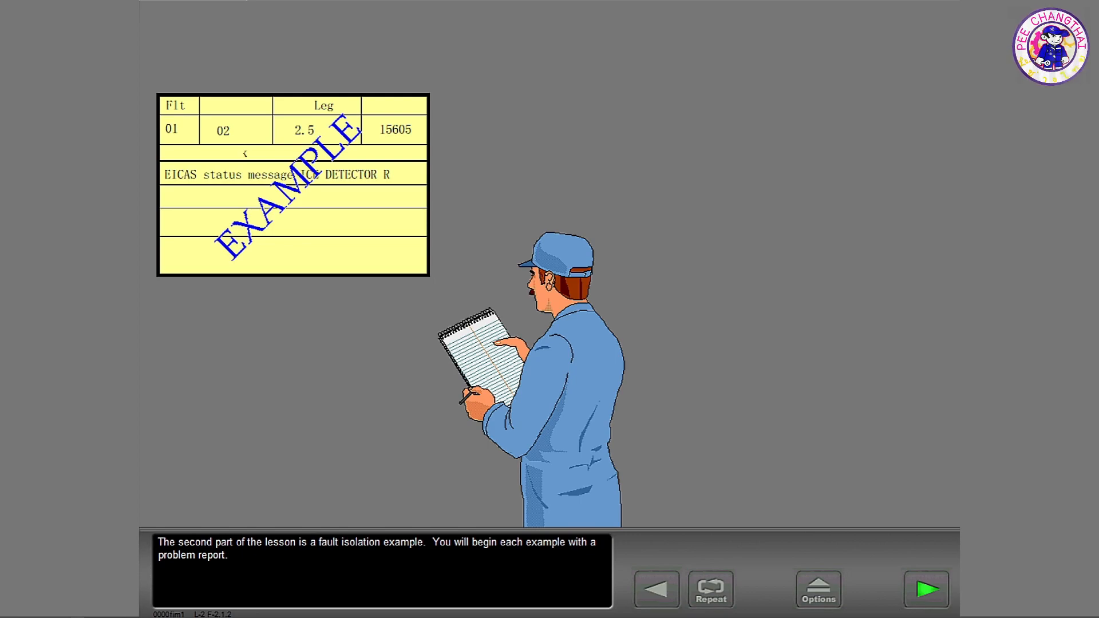
click(926, 589)
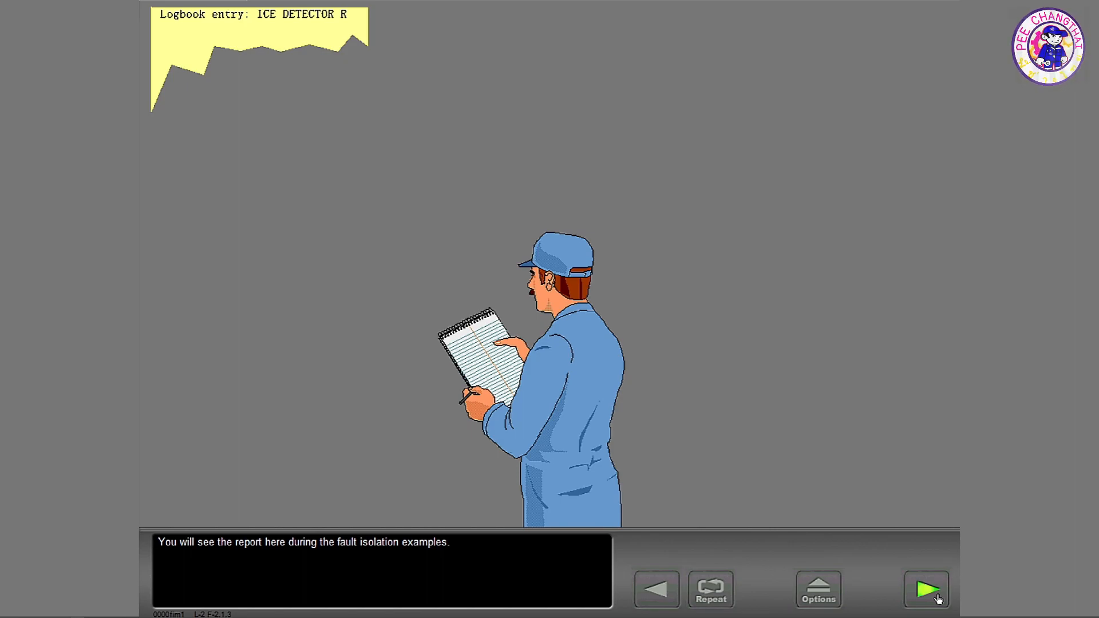
click(926, 589)
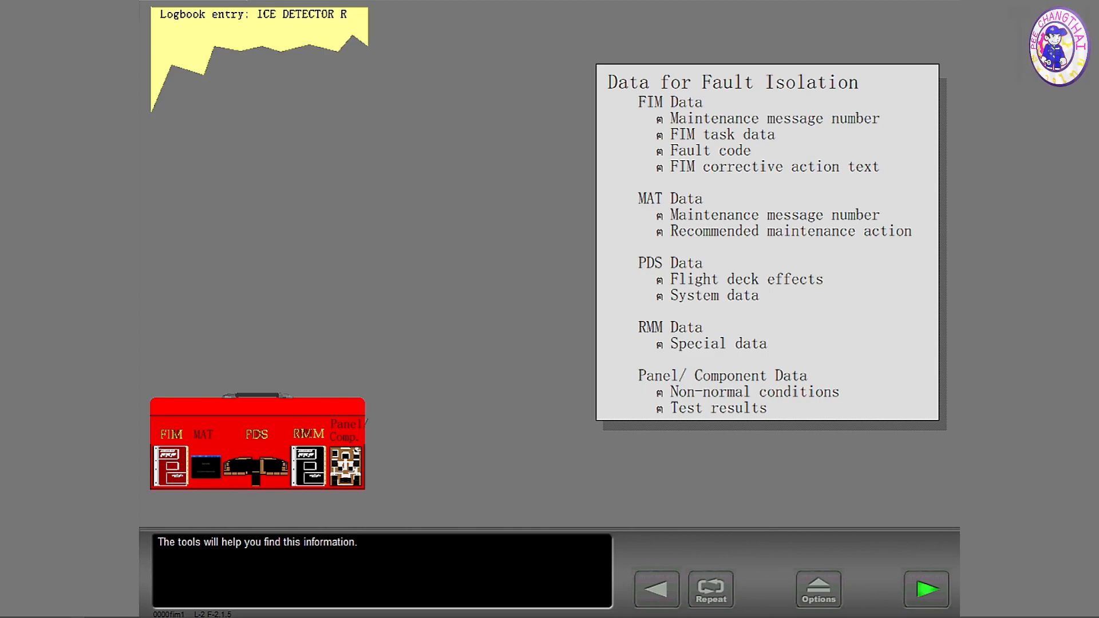
Advance to the tool choices and bring up the Fault Isolation Manual with its FIM data
click(927, 589)
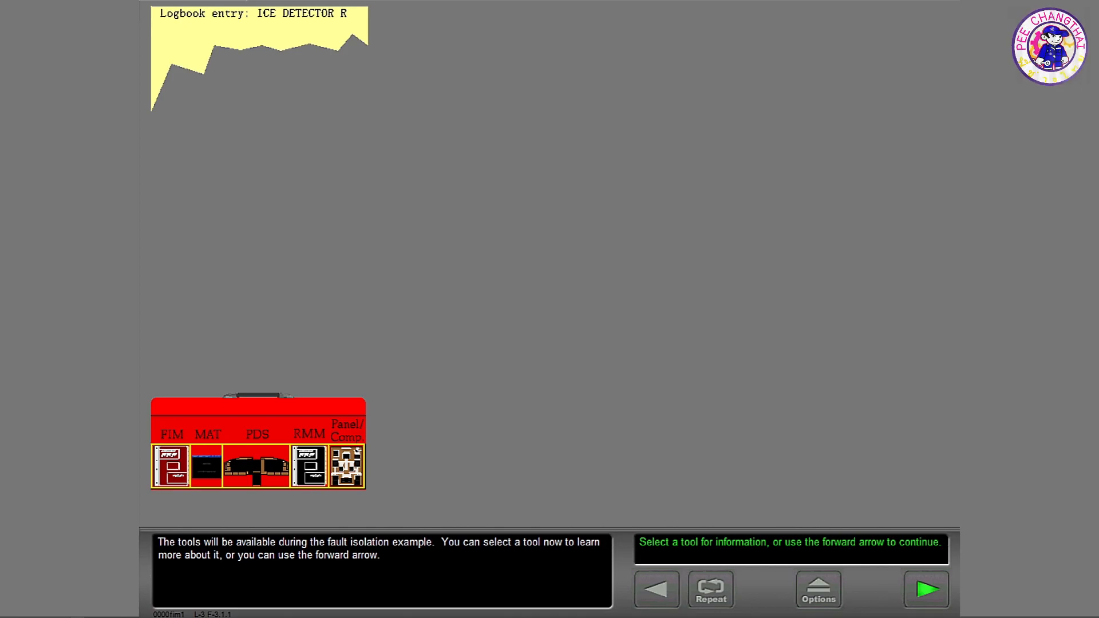
mouse_move(429, 361)
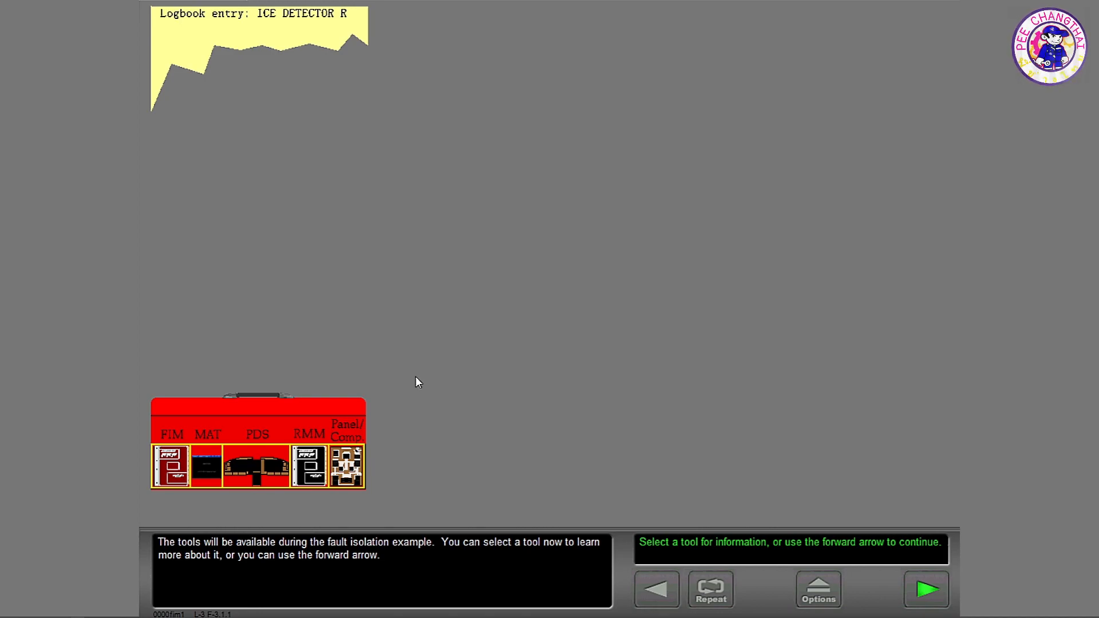
mouse_move(443, 415)
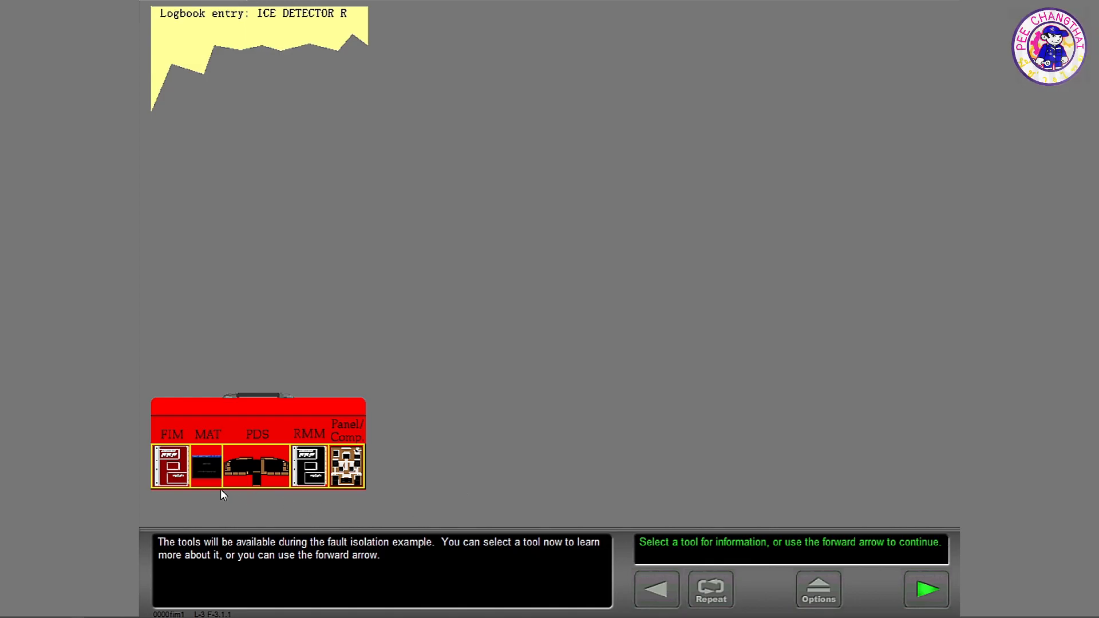
click(169, 466)
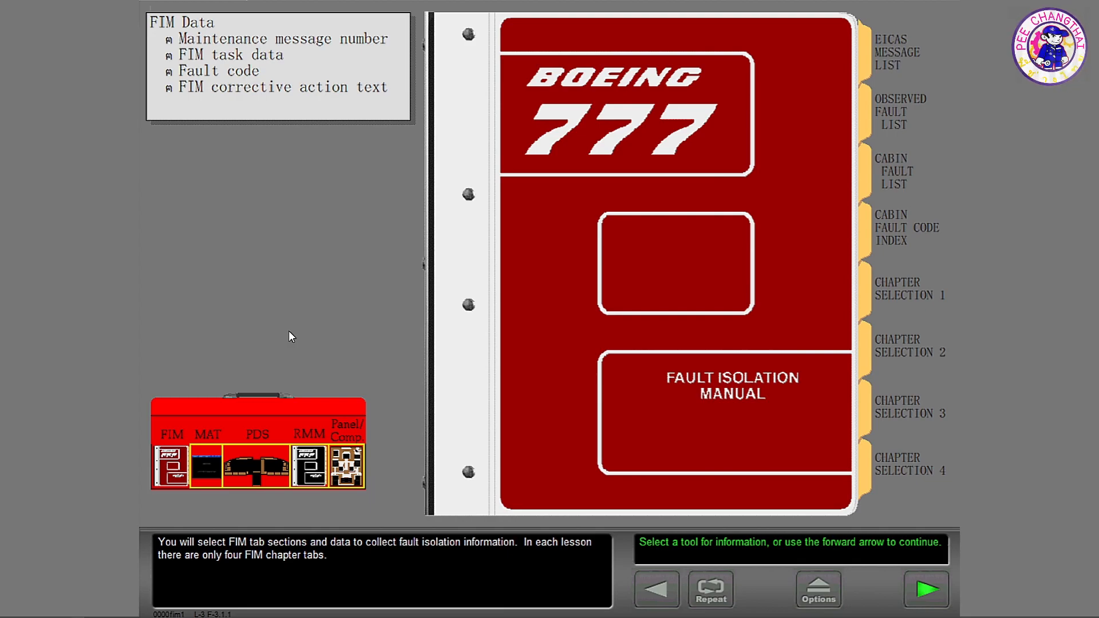
View the MAT tool, then the PDS tool with its four primary displays
click(206, 466)
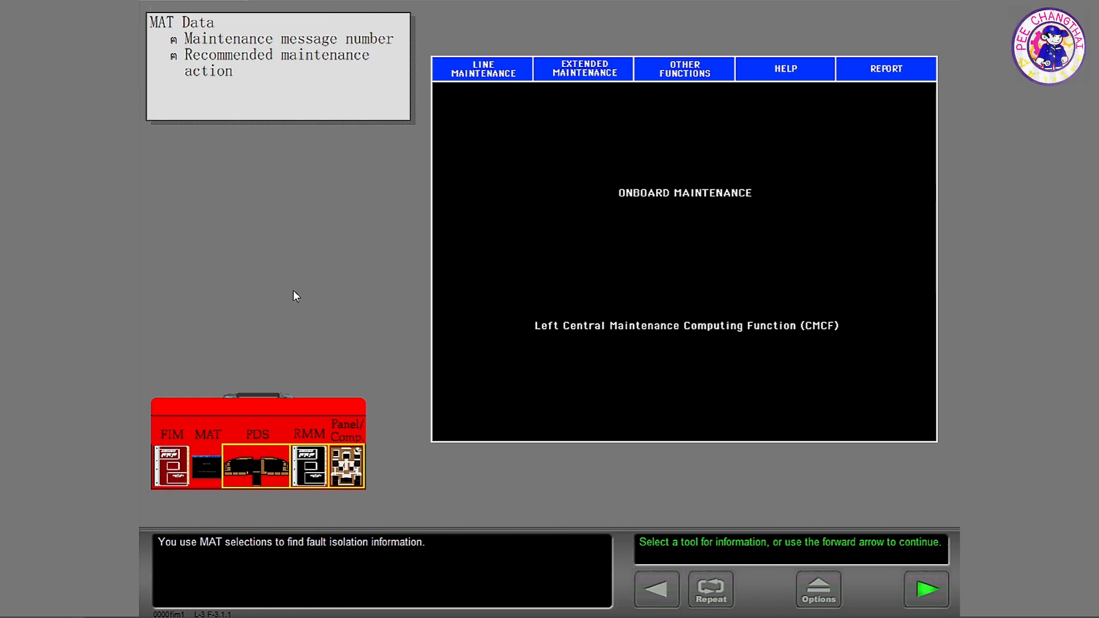
click(258, 466)
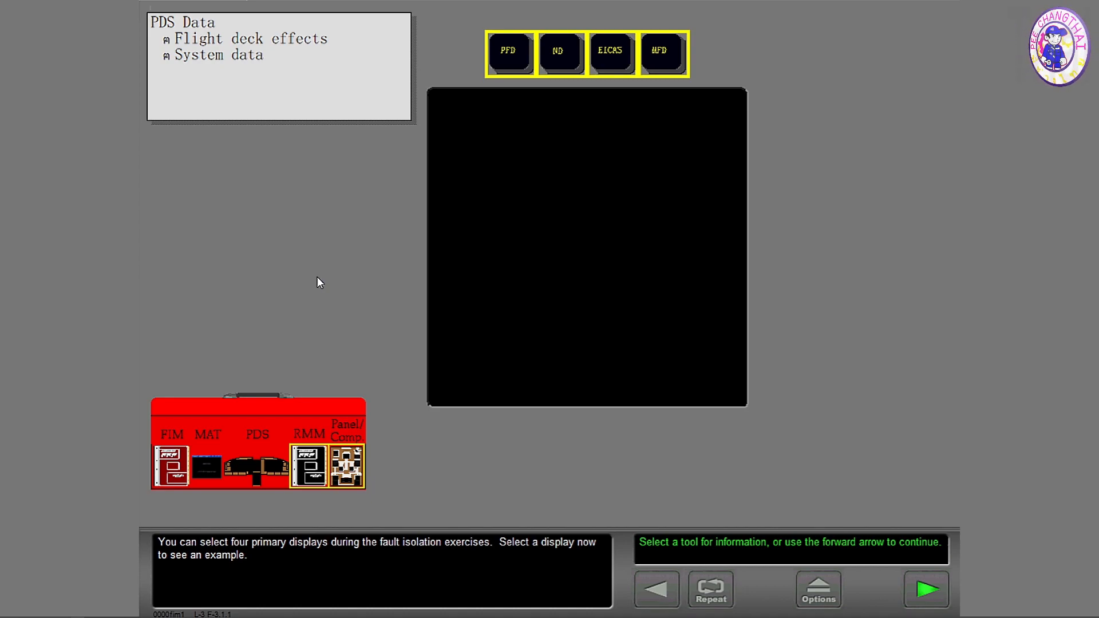
mouse_move(324, 277)
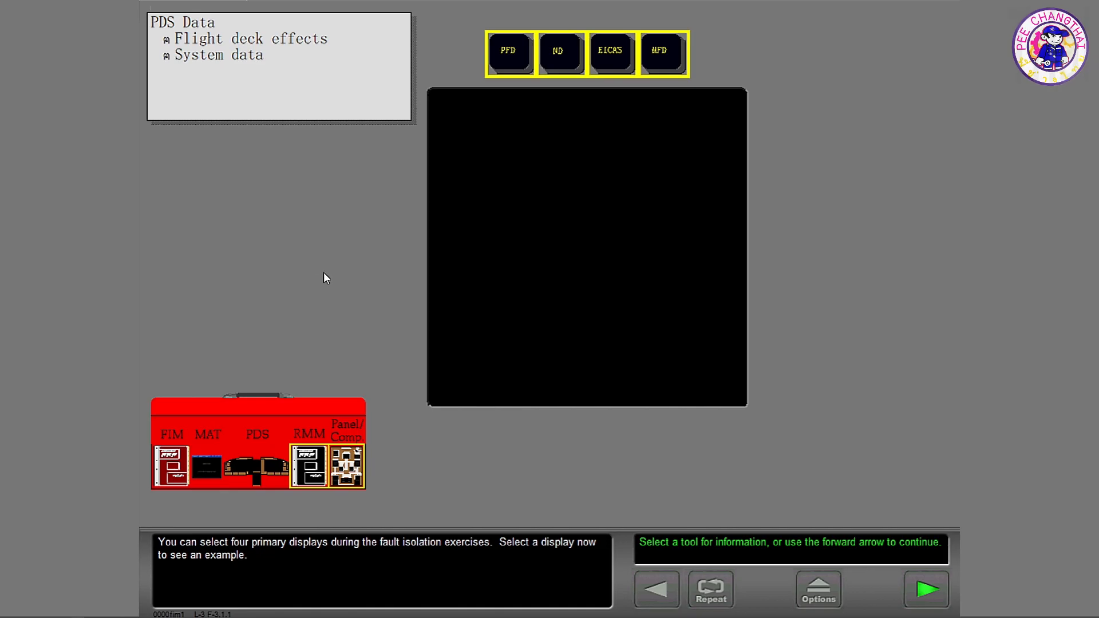
mouse_move(524, 52)
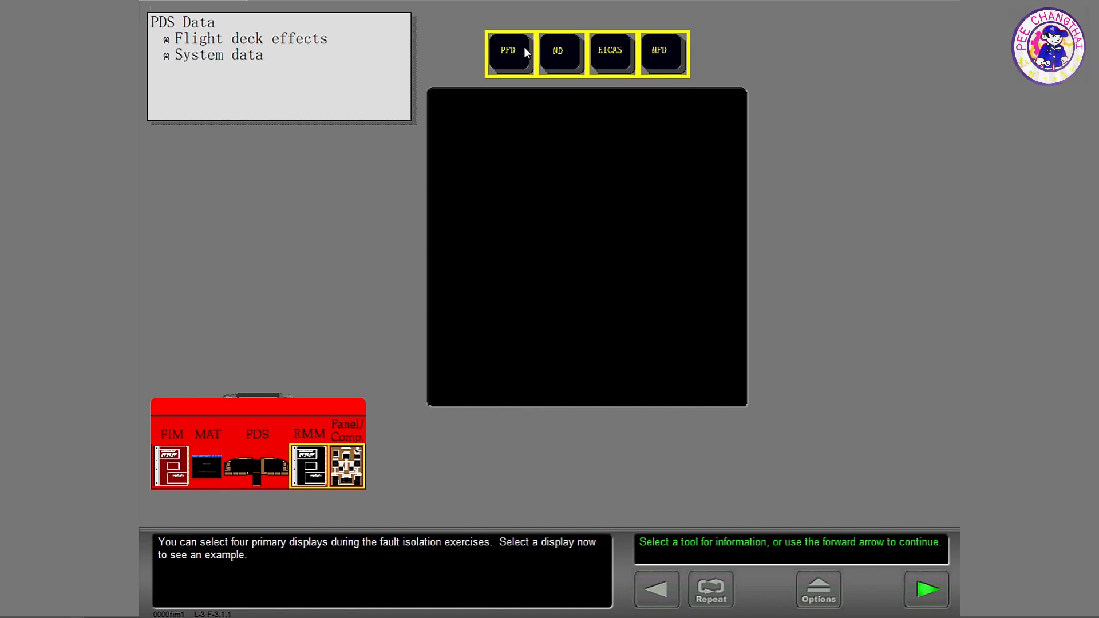
Show the example PFD, navigation display and EICAS display in turn
click(509, 54)
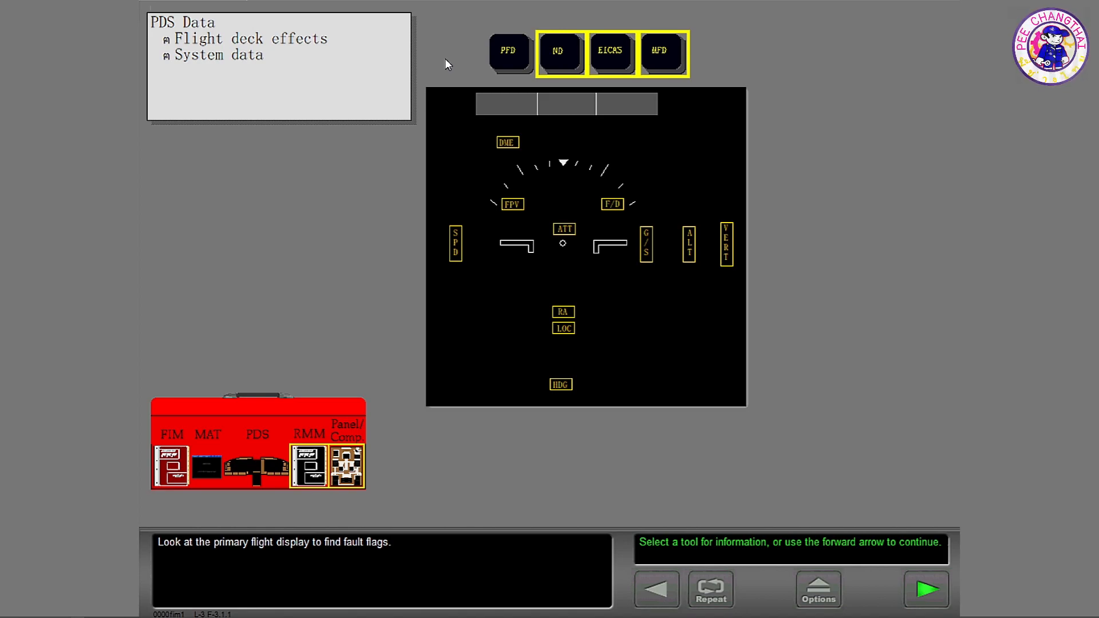
click(561, 54)
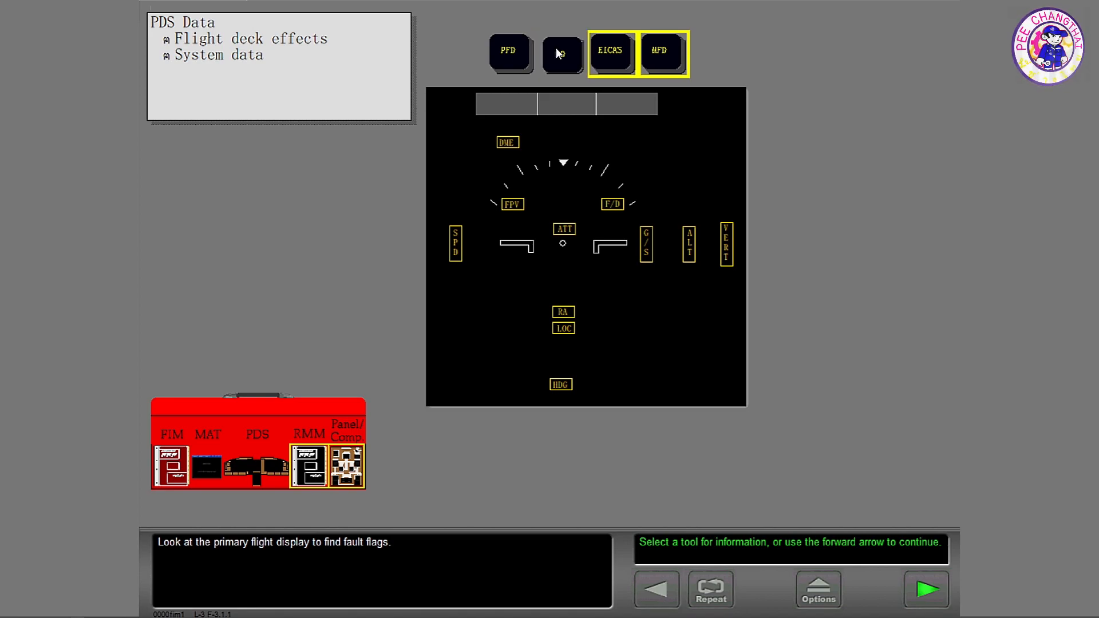
click(560, 52)
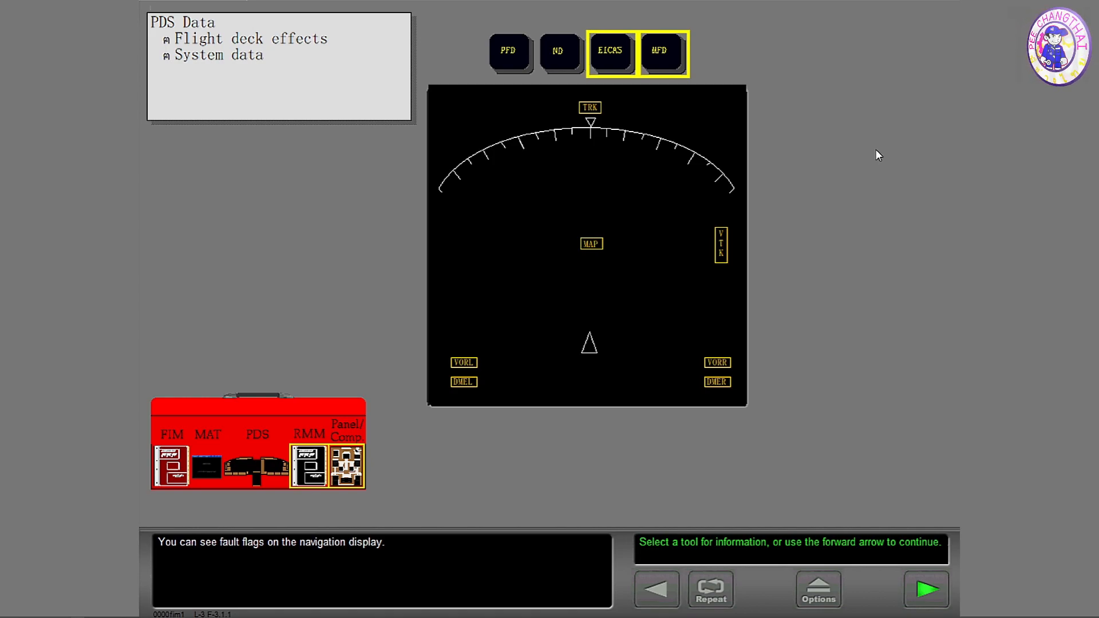
mouse_move(606, 86)
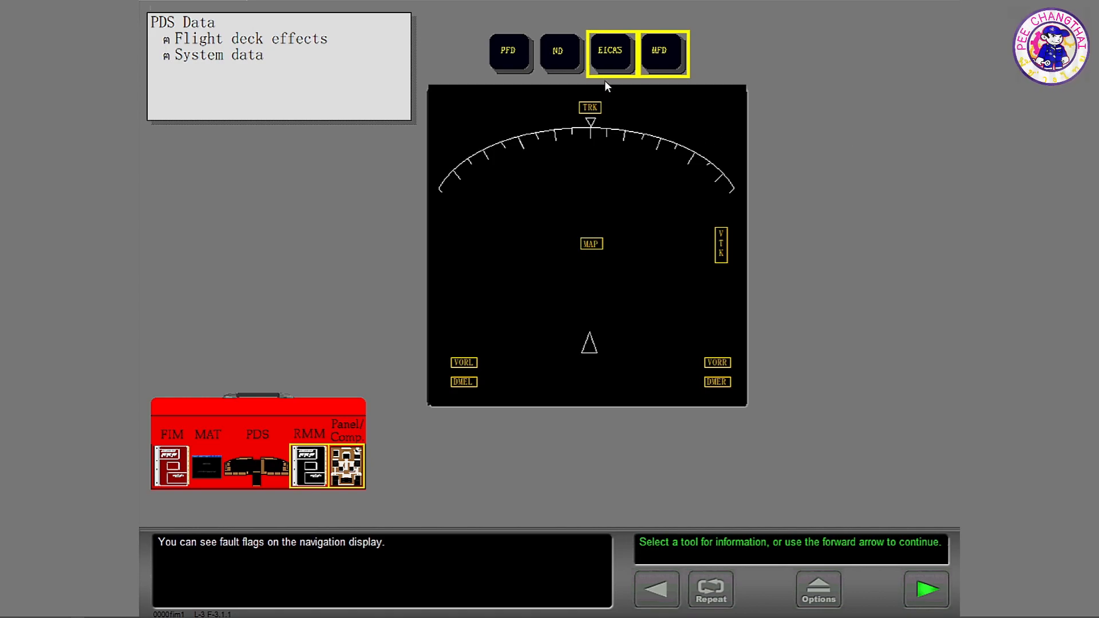
click(662, 52)
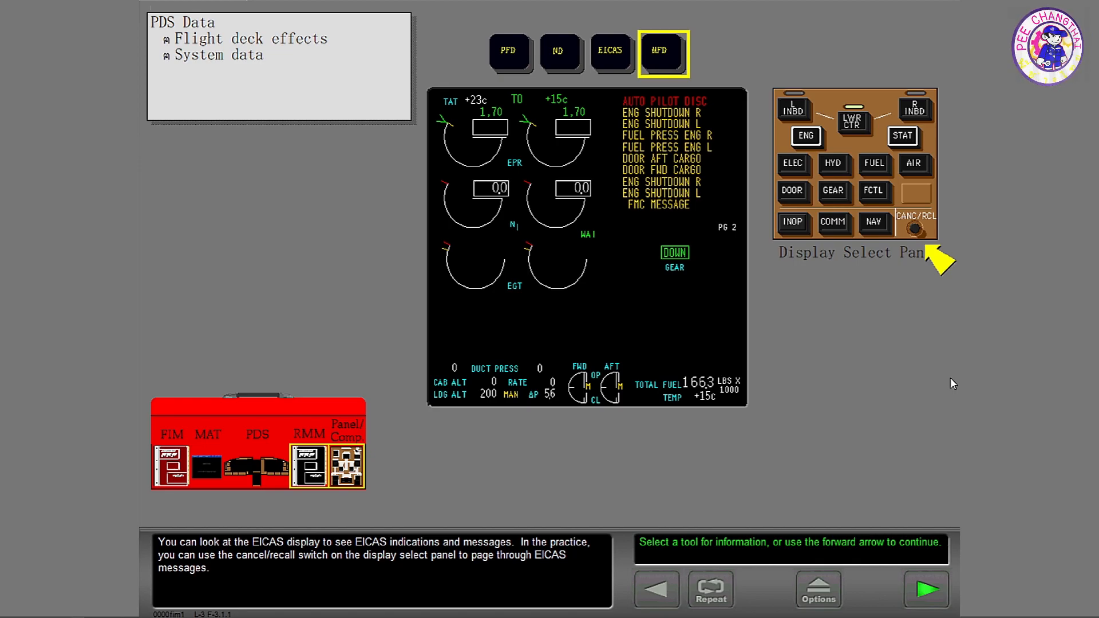
mouse_move(622, 259)
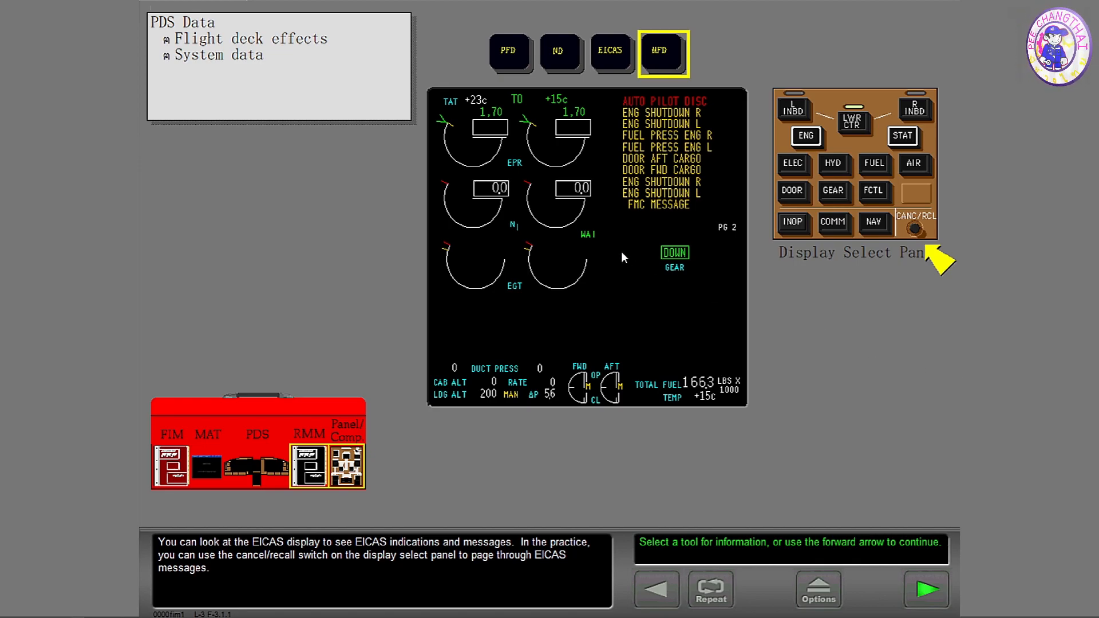
mouse_move(761, 35)
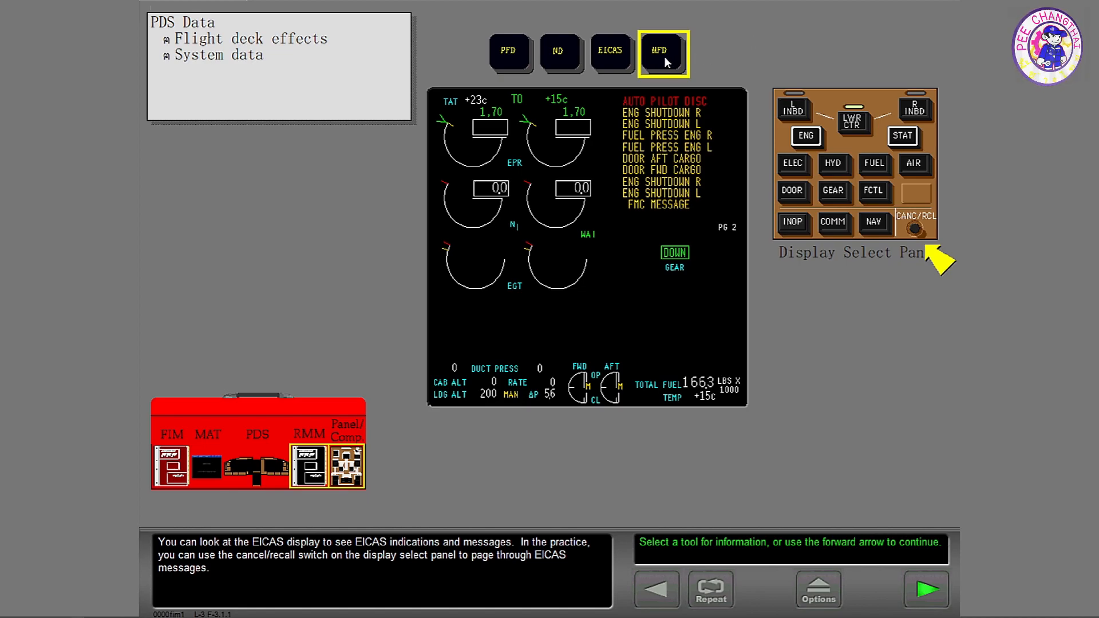
mouse_move(713, 56)
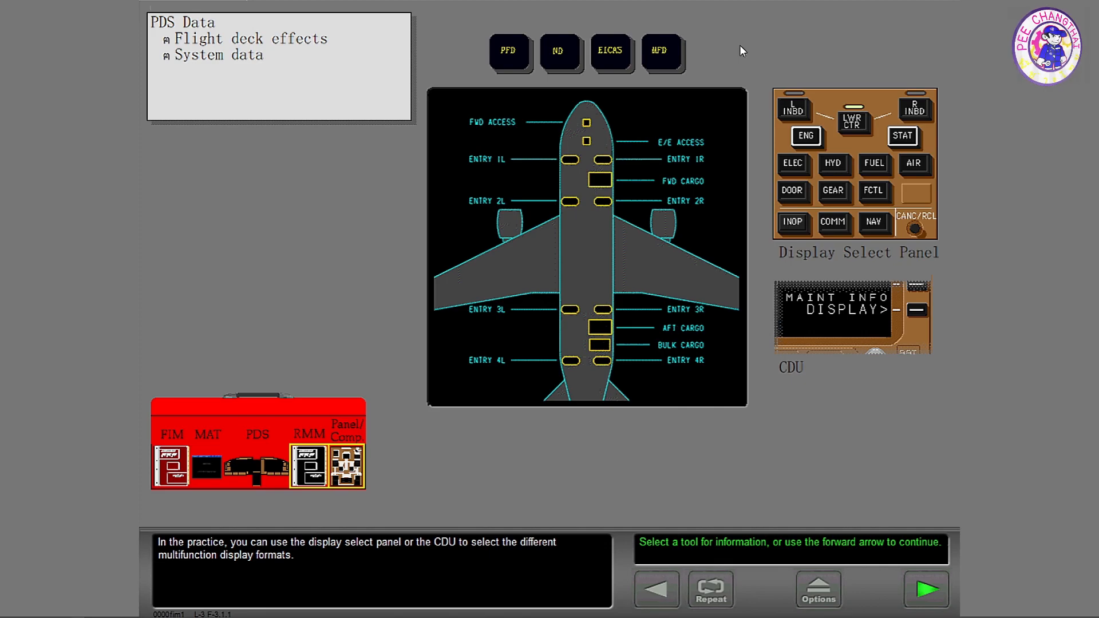
mouse_move(855, 530)
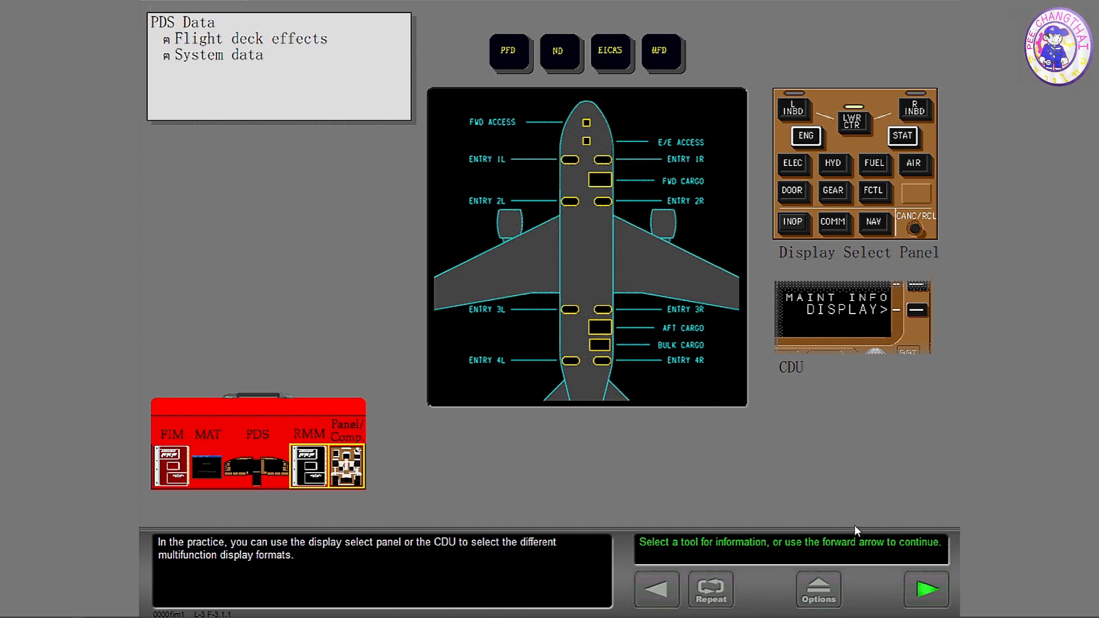
View the RMM tool, then the Panel/Comp tool with non-normal conditions and test results
click(308, 467)
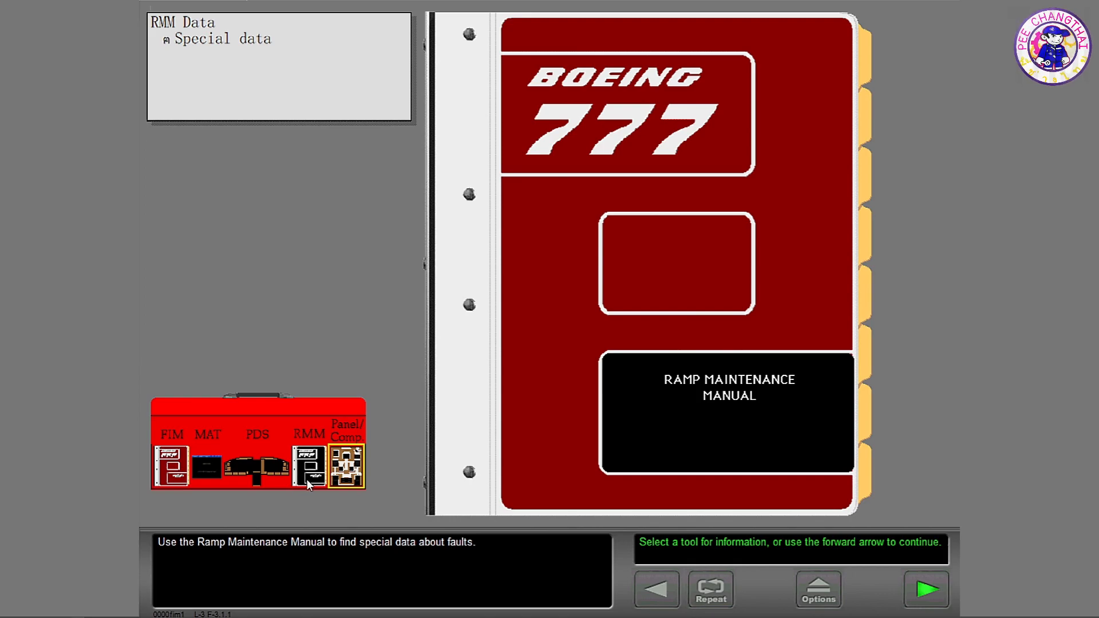
click(346, 466)
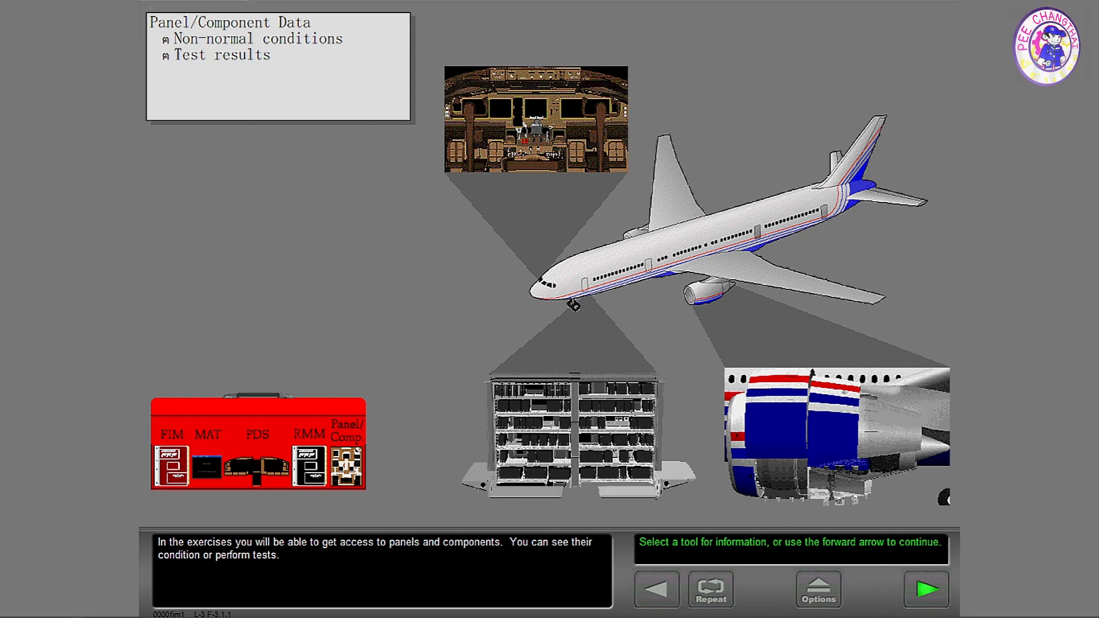
Copy the ICE DETECTOR R maintenance action into the notebook's MAT data and review its FIM data
click(925, 589)
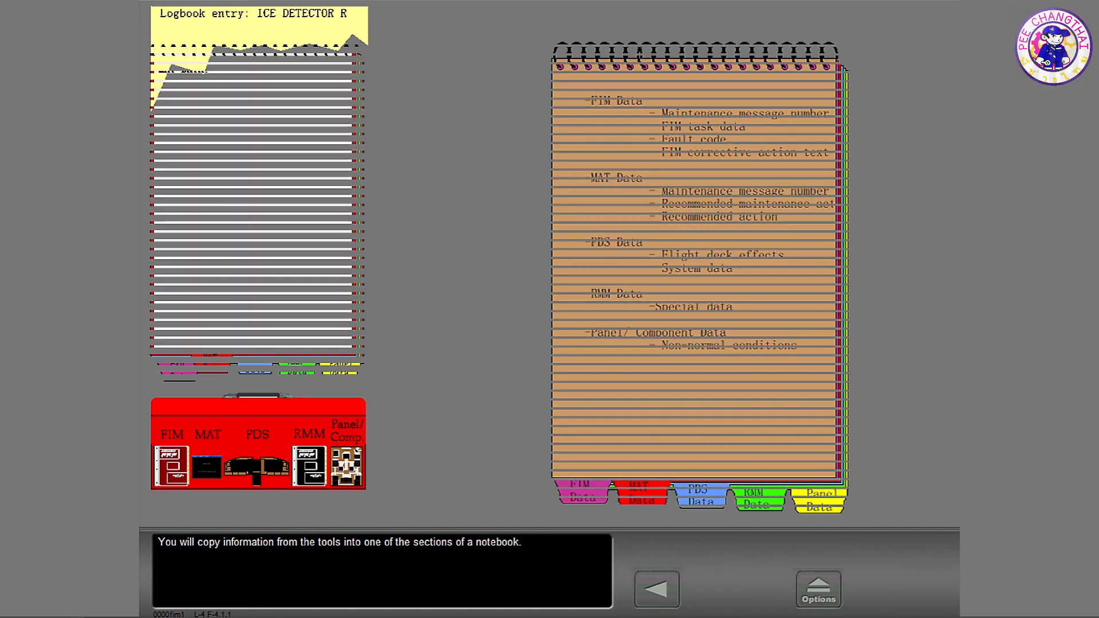
click(637, 493)
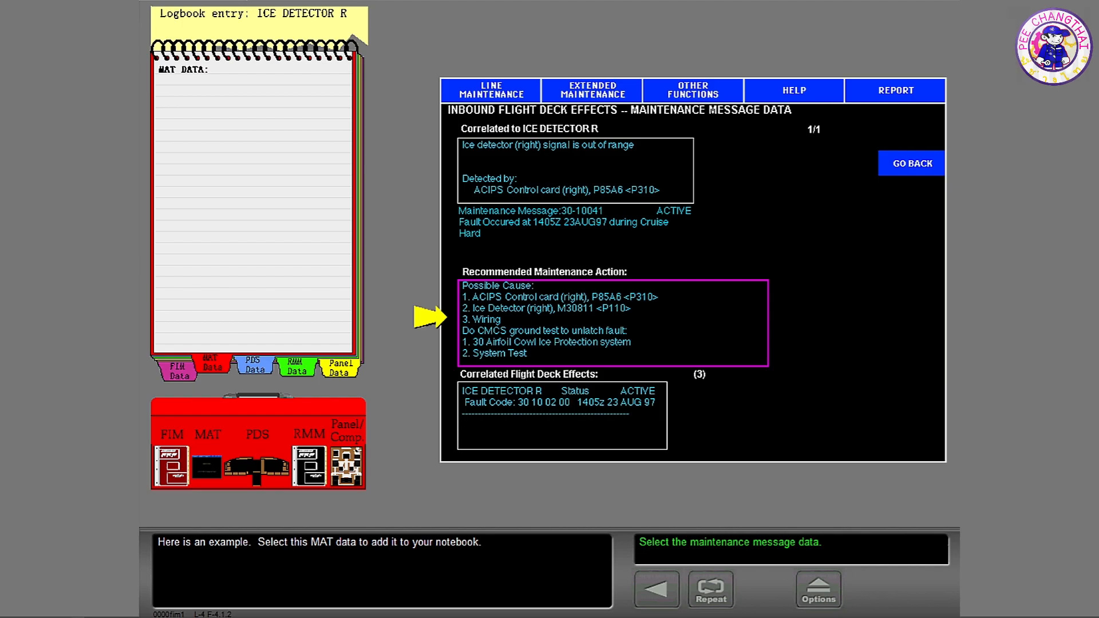
mouse_move(844, 347)
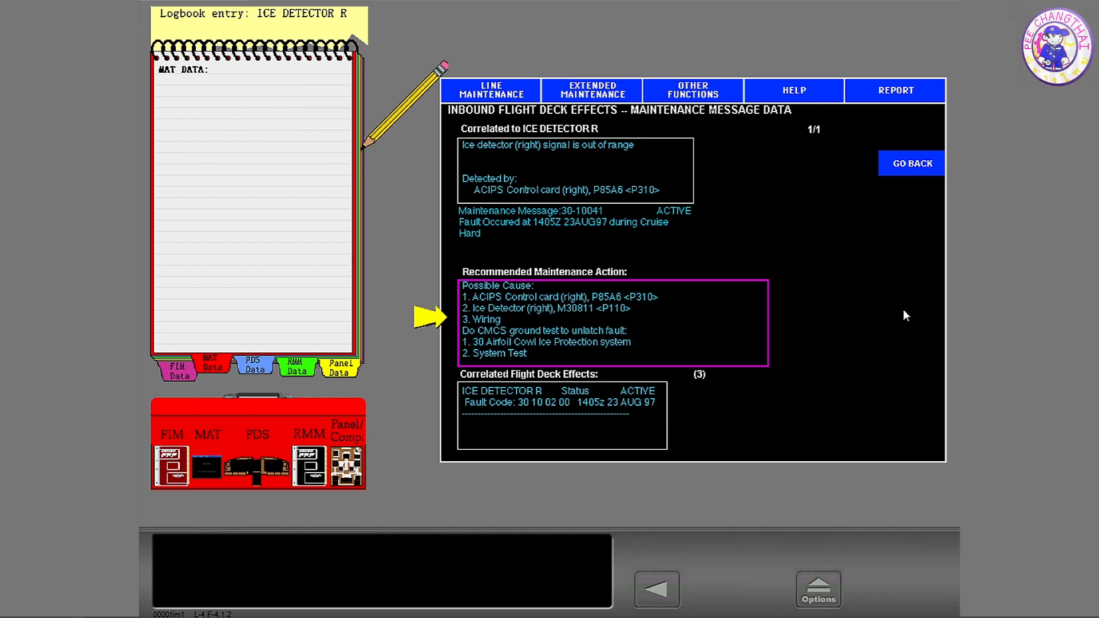
click(613, 321)
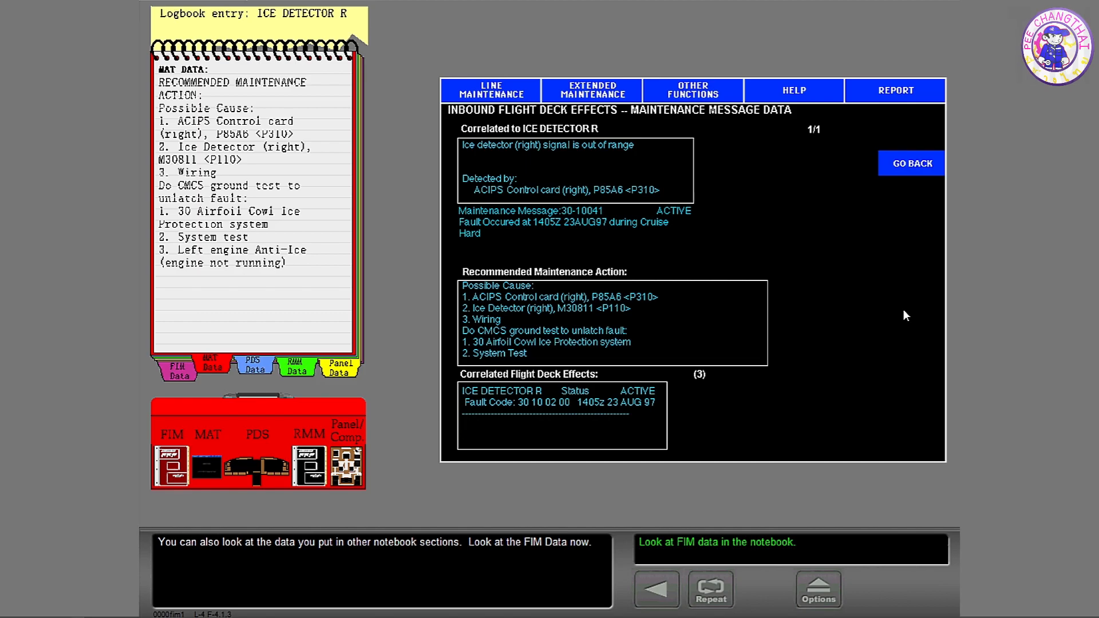
mouse_move(860, 315)
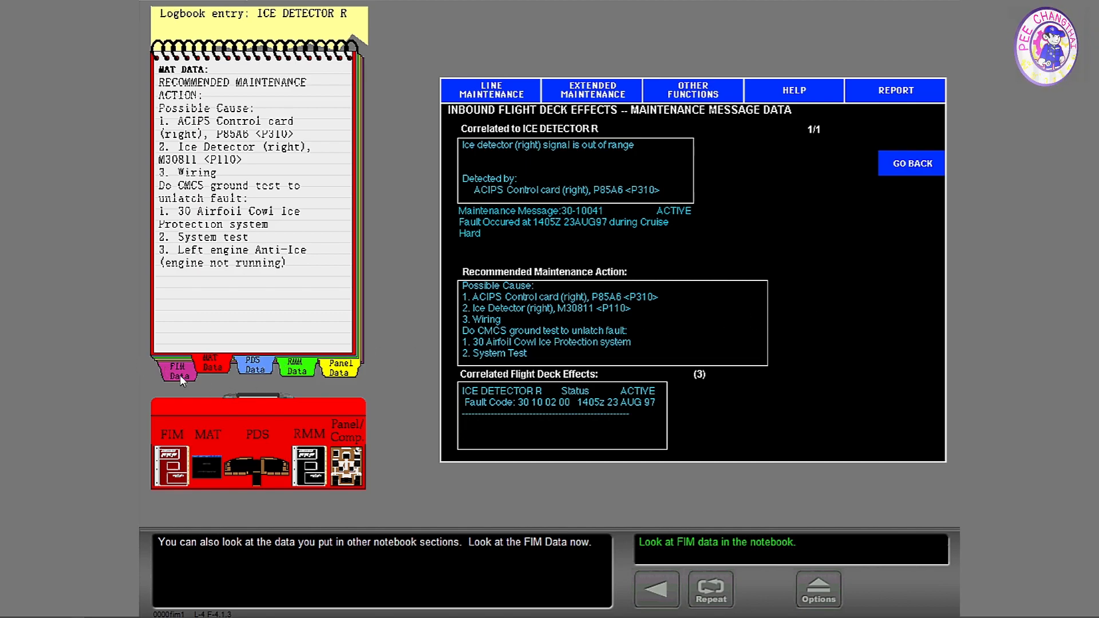
click(176, 366)
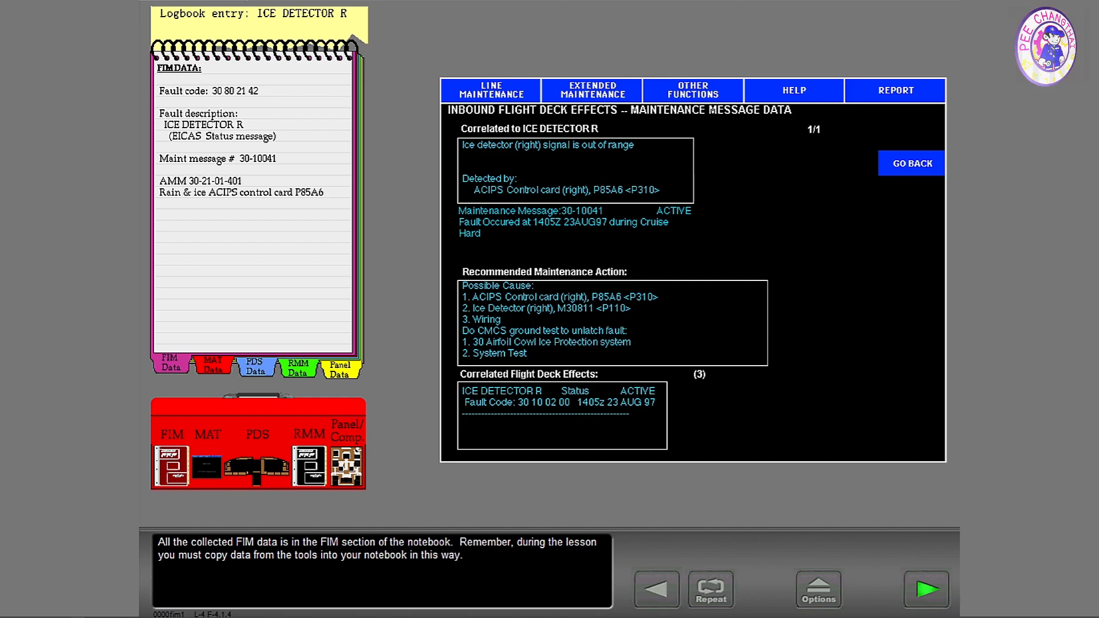
click(925, 589)
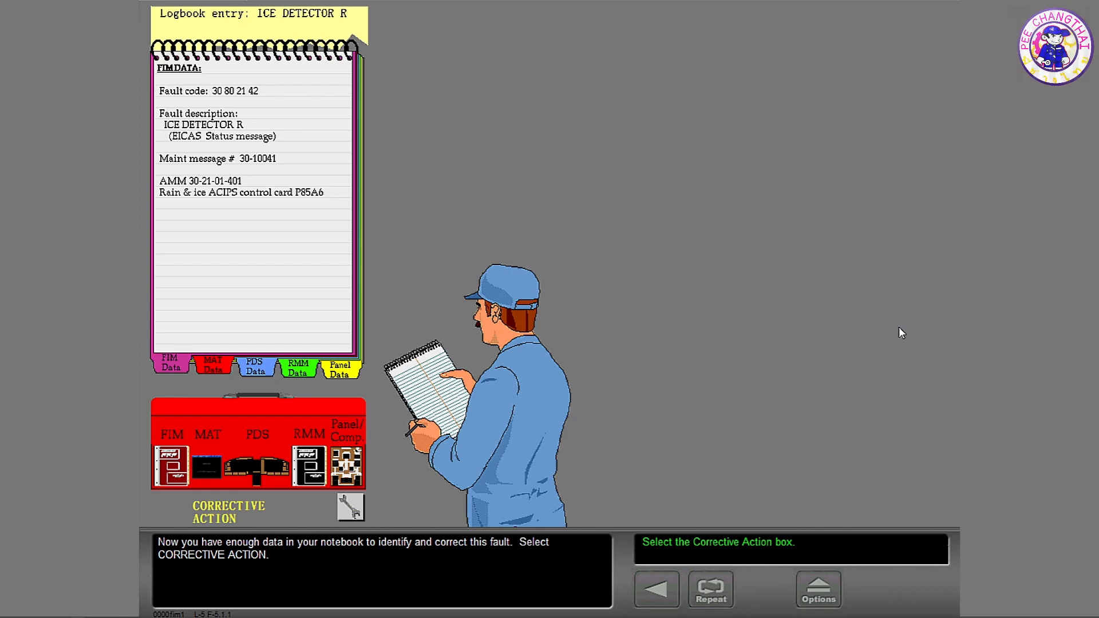
mouse_move(737, 322)
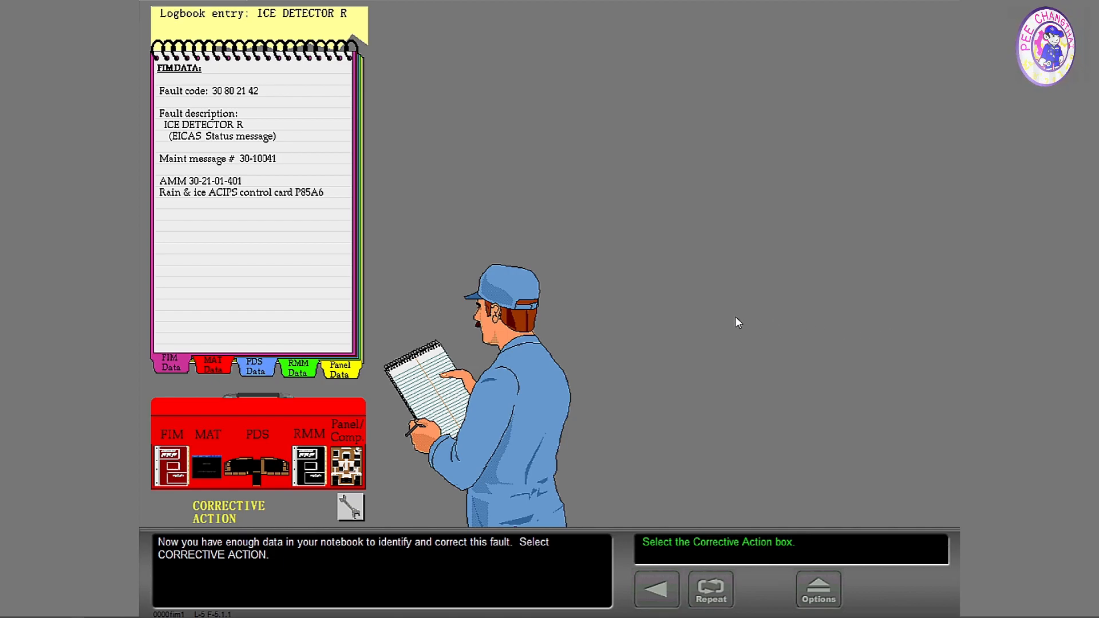
mouse_move(662, 459)
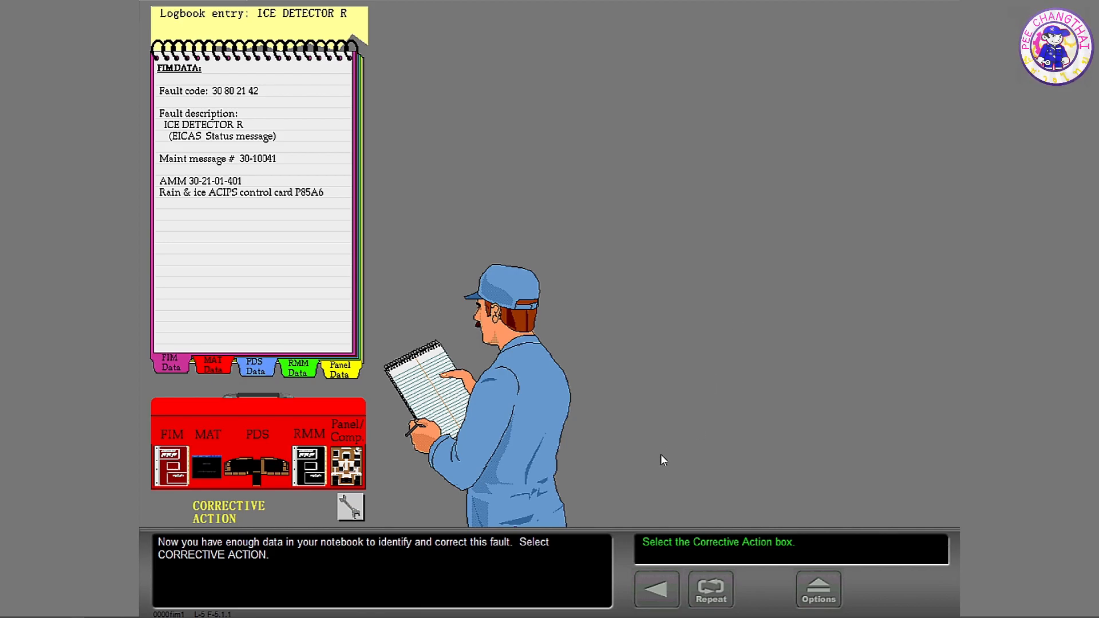
Bring up the corrective action list of AMM tasks and wiring repair
click(351, 507)
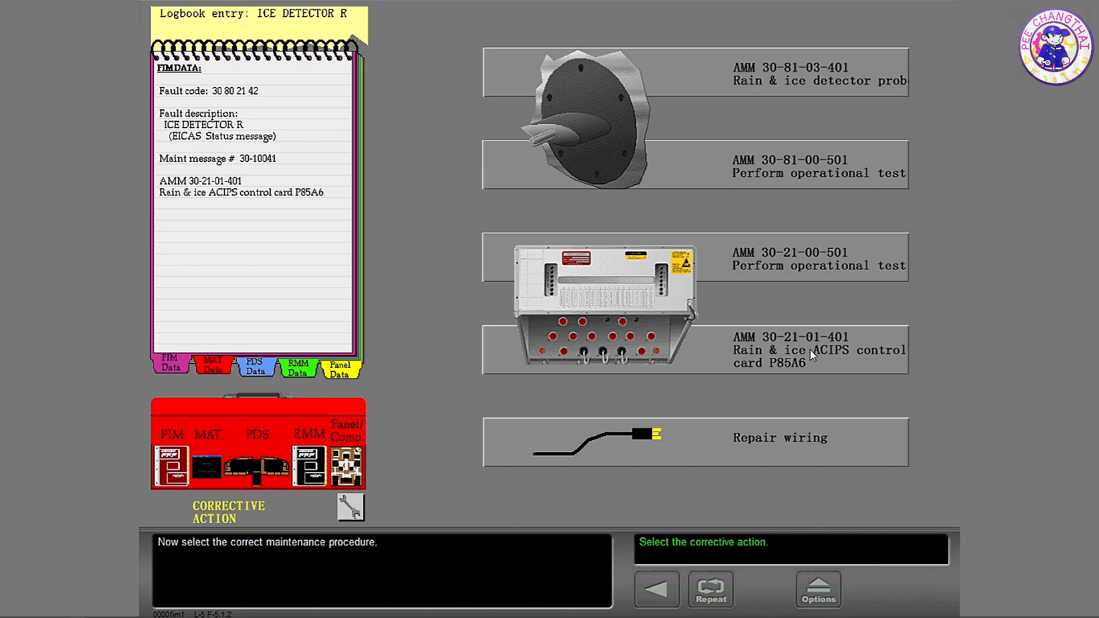
mouse_move(783, 353)
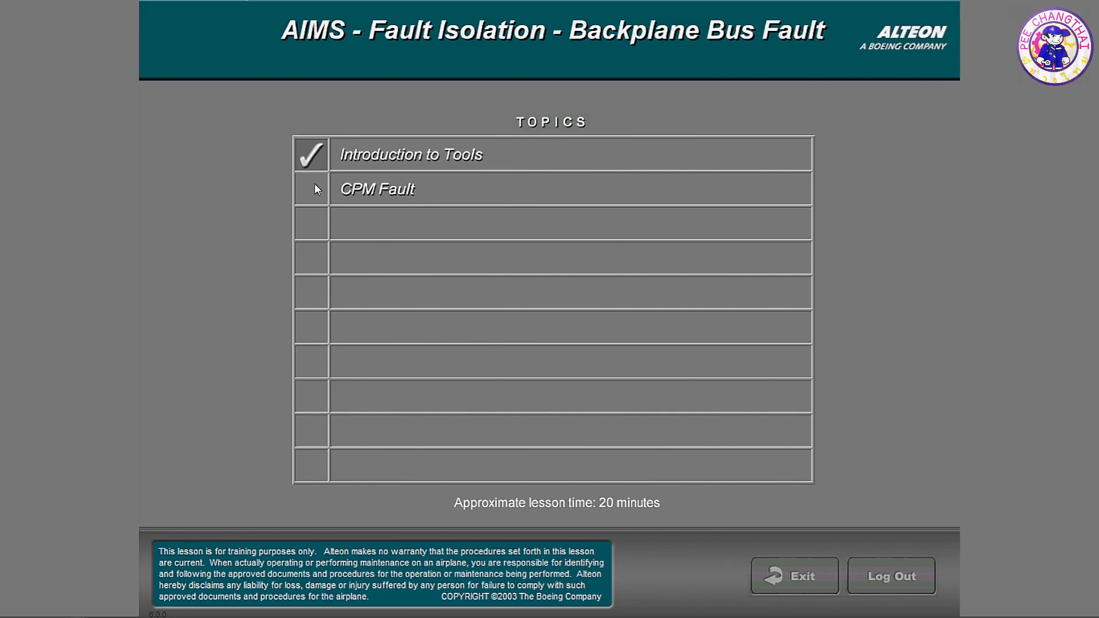
Start CPM Fault, pass the AIMS status report, and open the Fault Isolation Manual
click(377, 189)
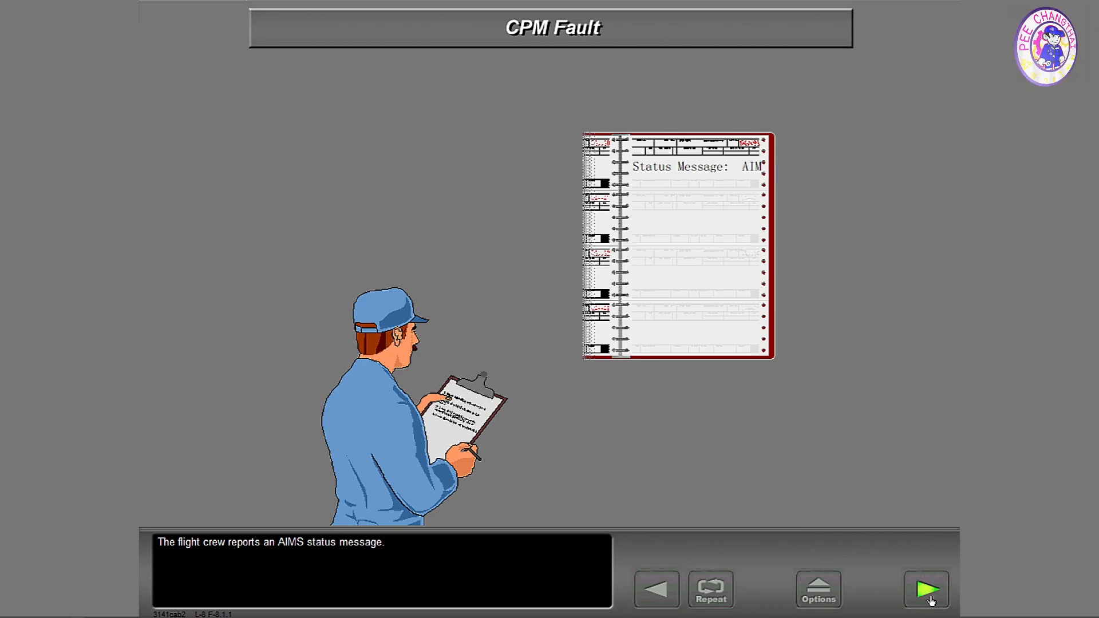
click(926, 589)
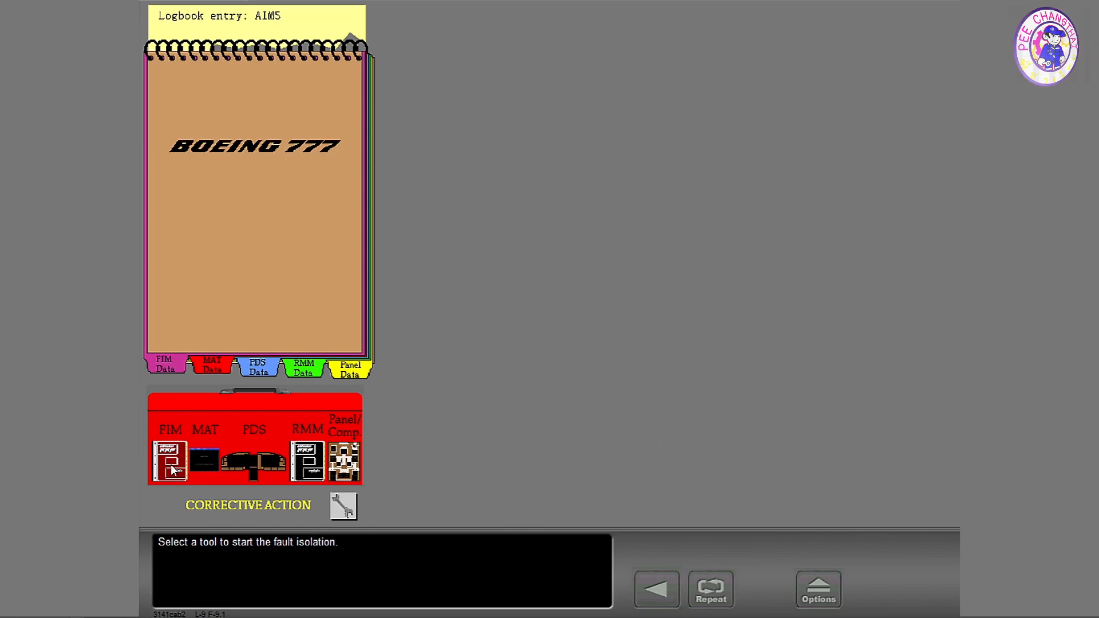
click(169, 461)
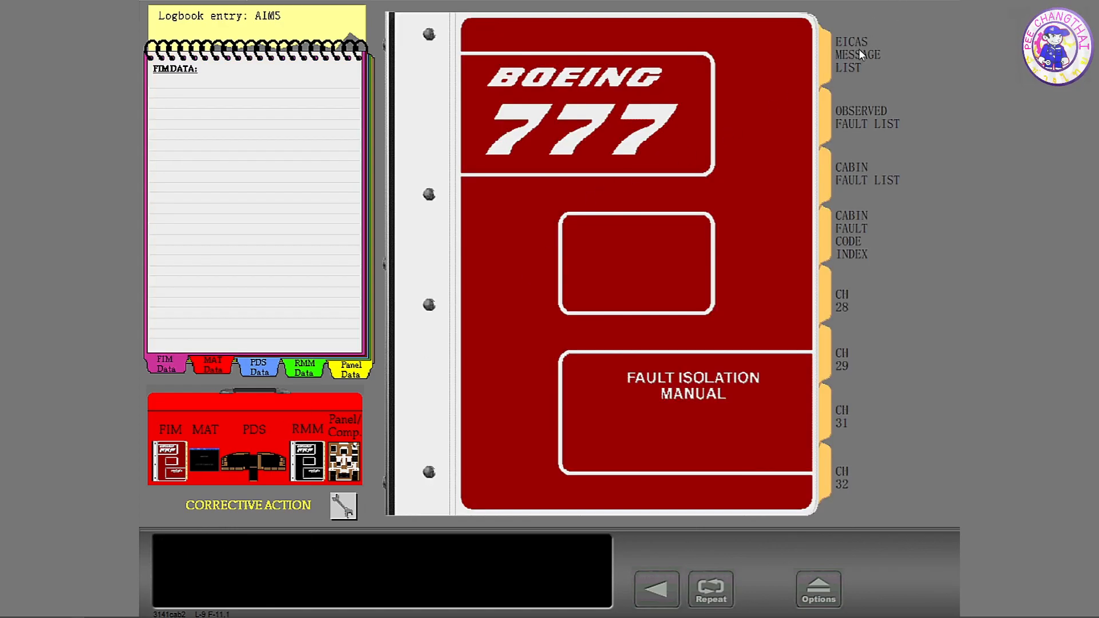
Log AIMS fault code 314 001 00 and open the Chapter 31 fault code index
click(857, 55)
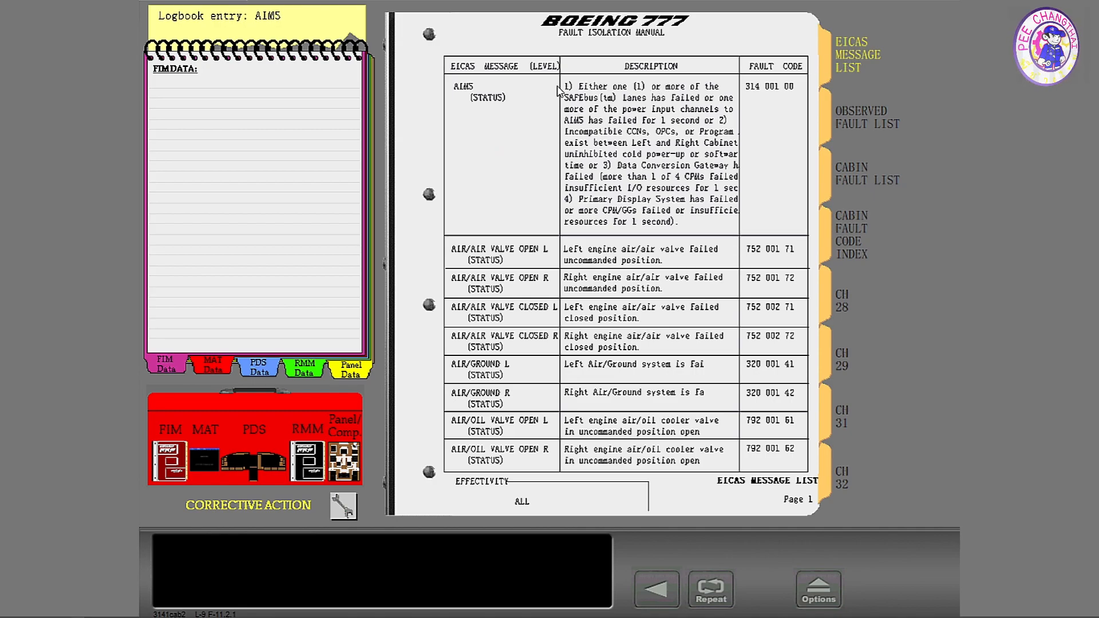
click(487, 91)
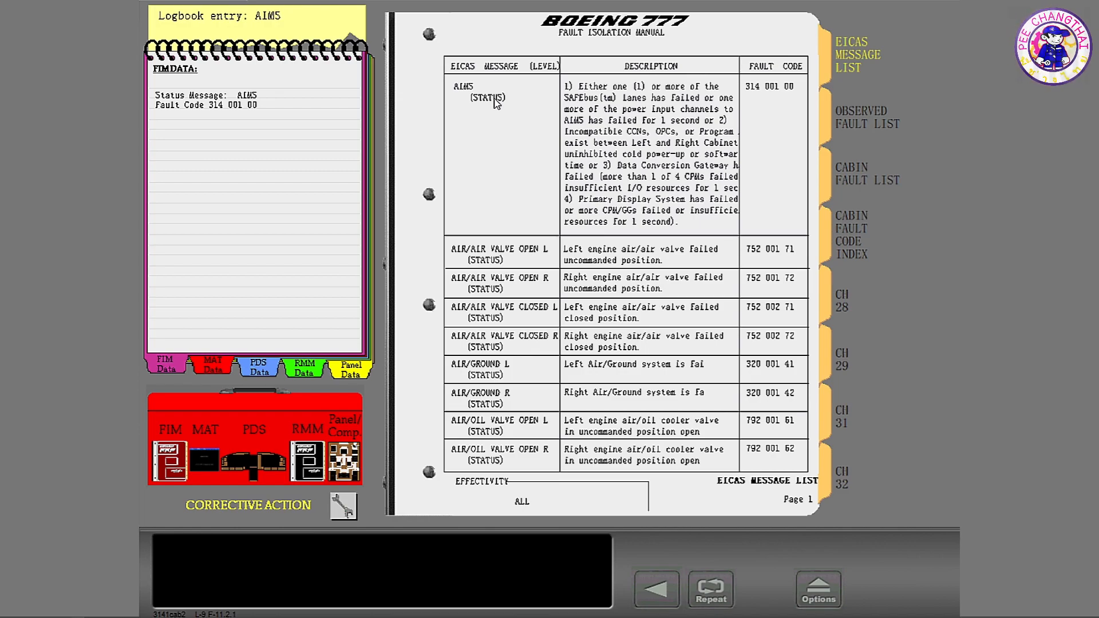
mouse_move(696, 201)
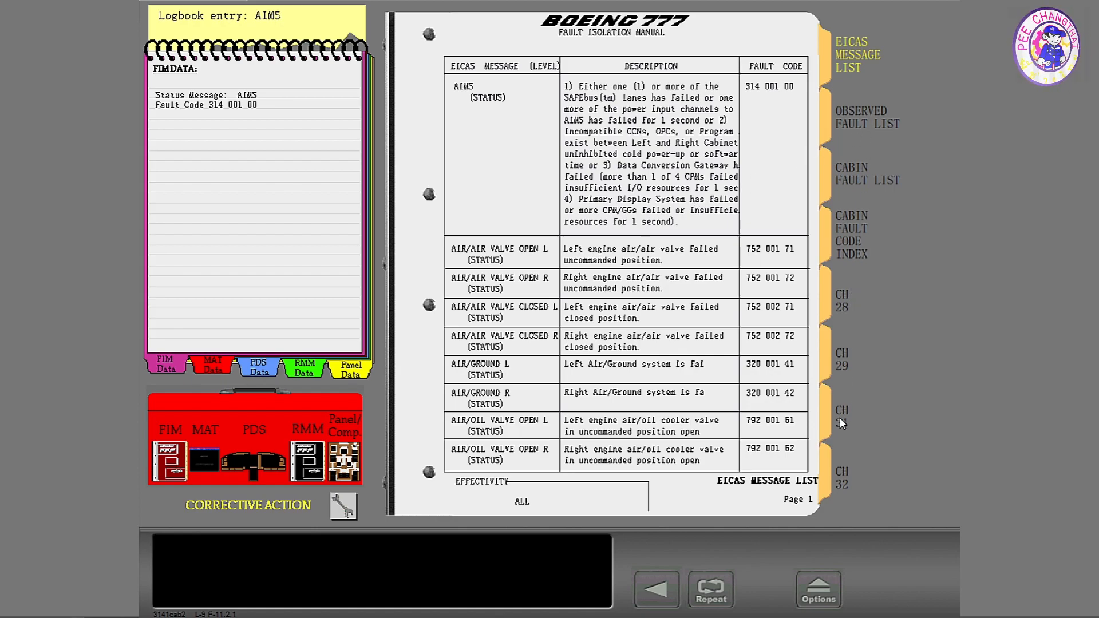
click(842, 410)
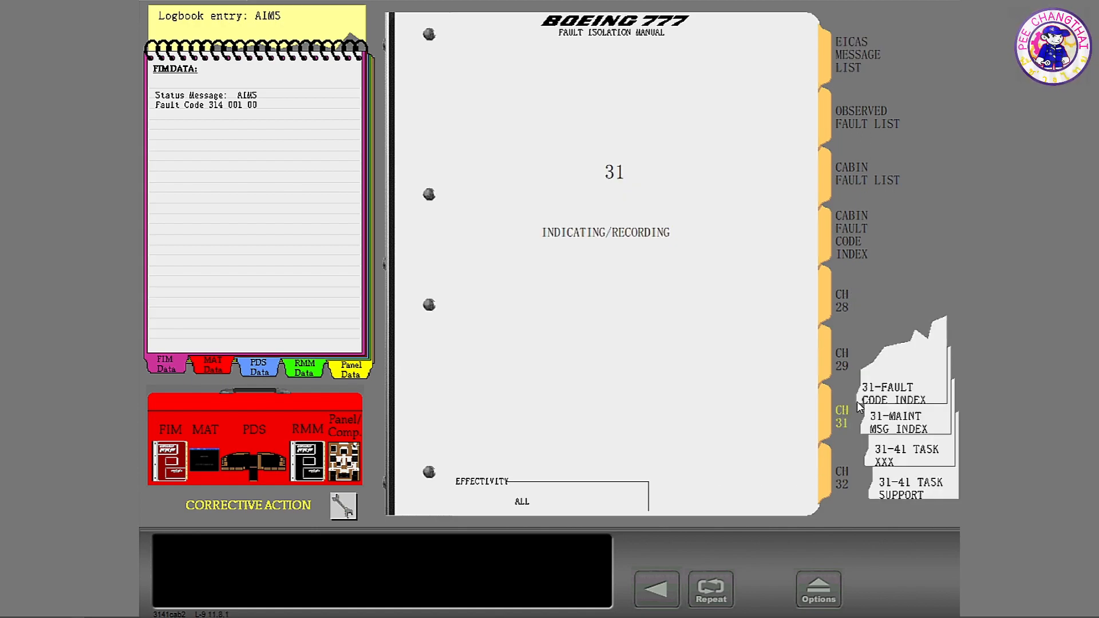
click(893, 393)
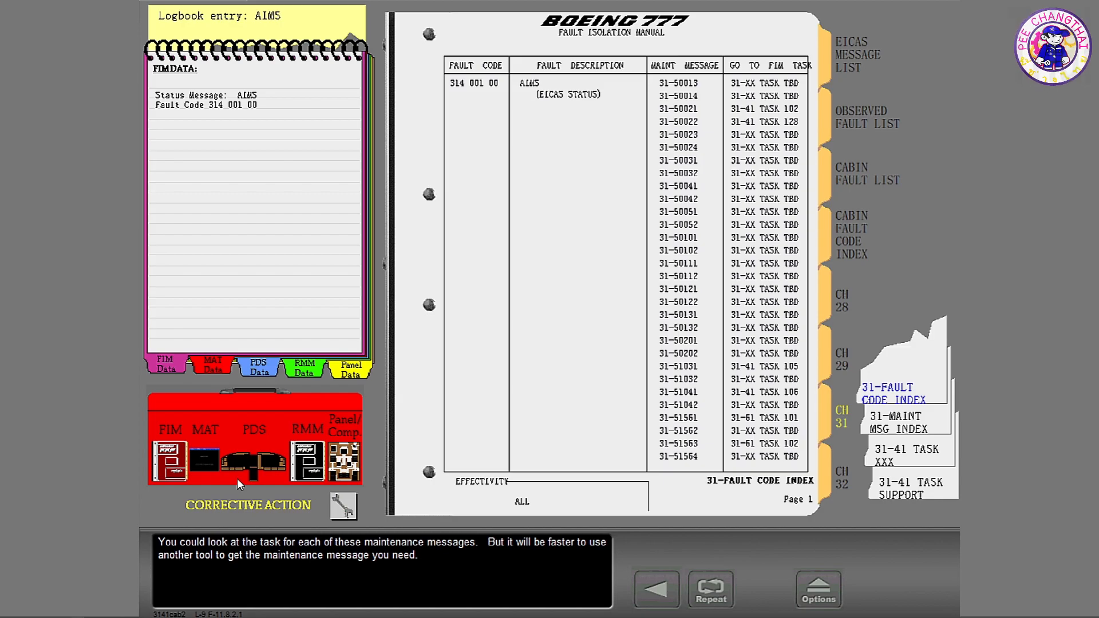
mouse_move(174, 415)
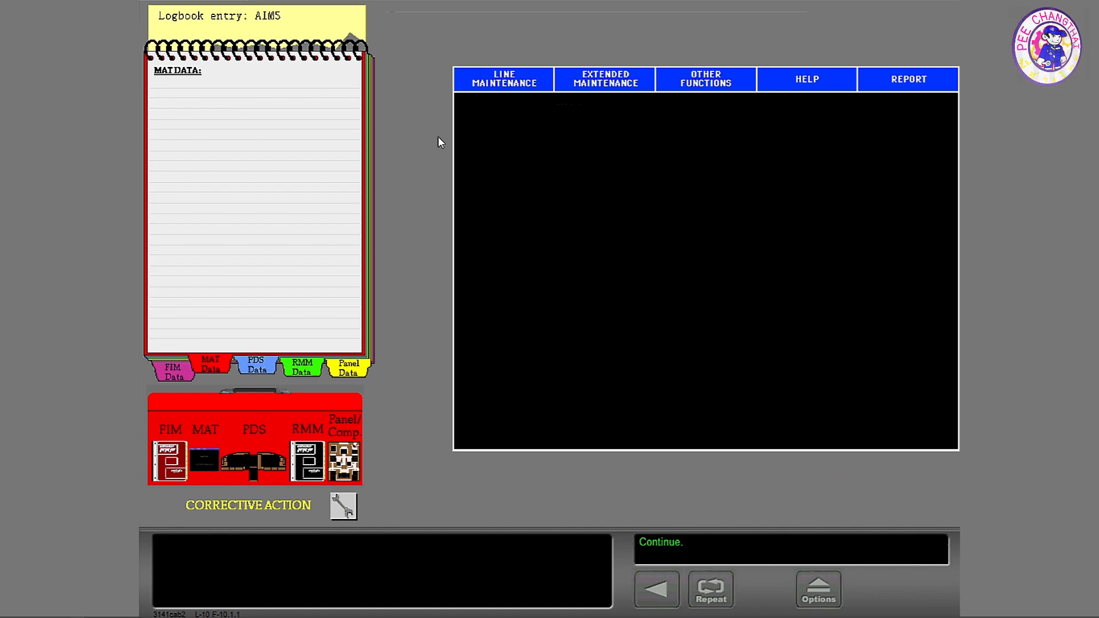
Copy maintenance message 31-50201 to the notebook, show its data, and check FIM and MAT tabs
click(503, 79)
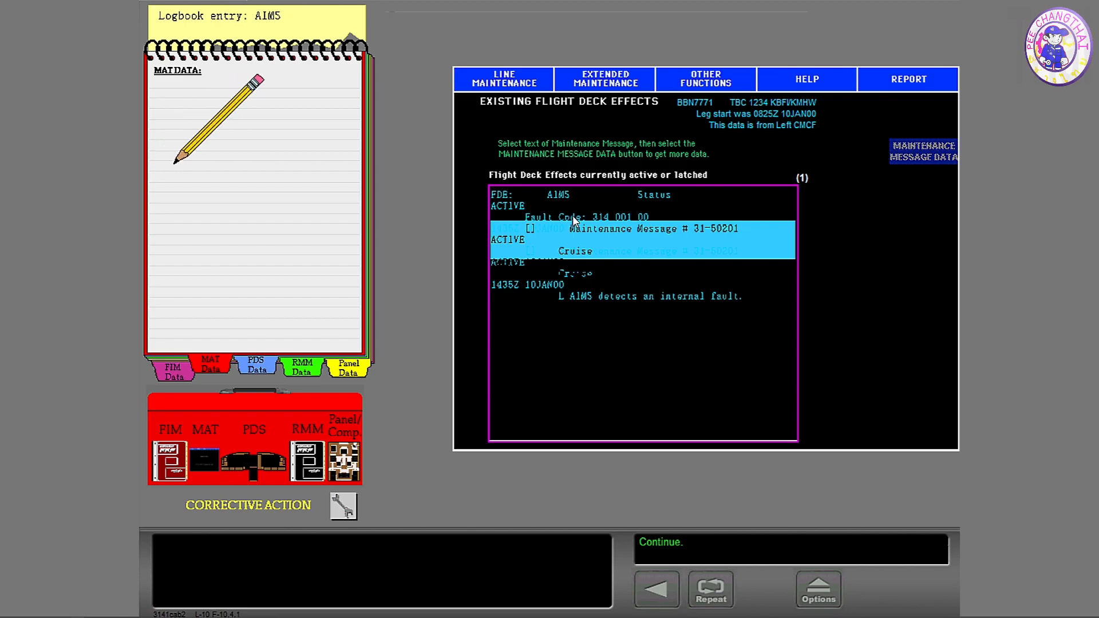
click(923, 151)
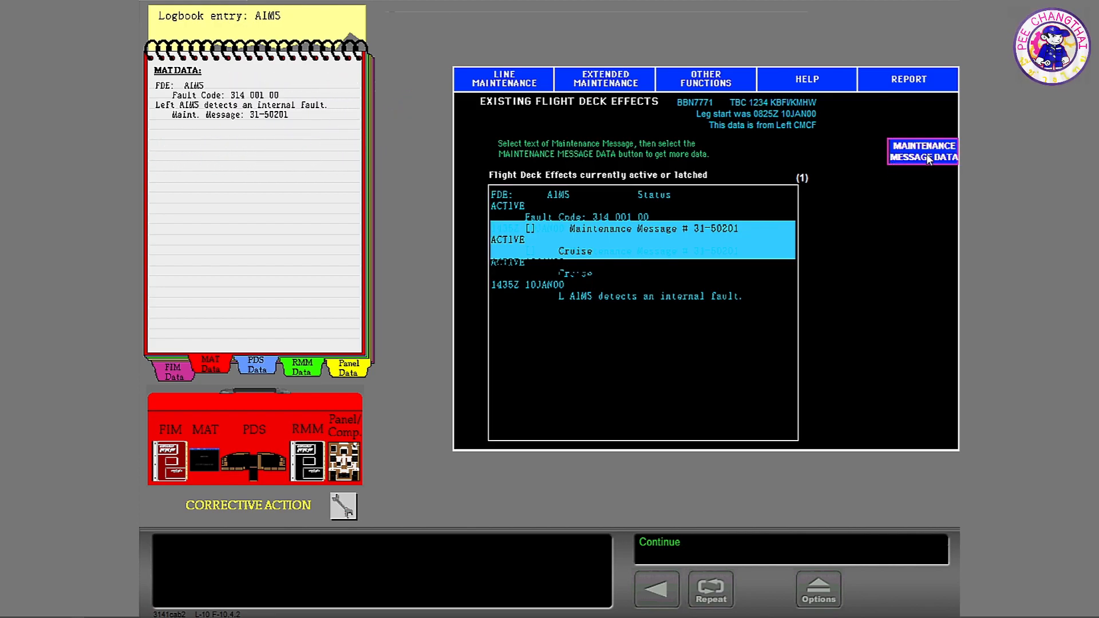
click(922, 150)
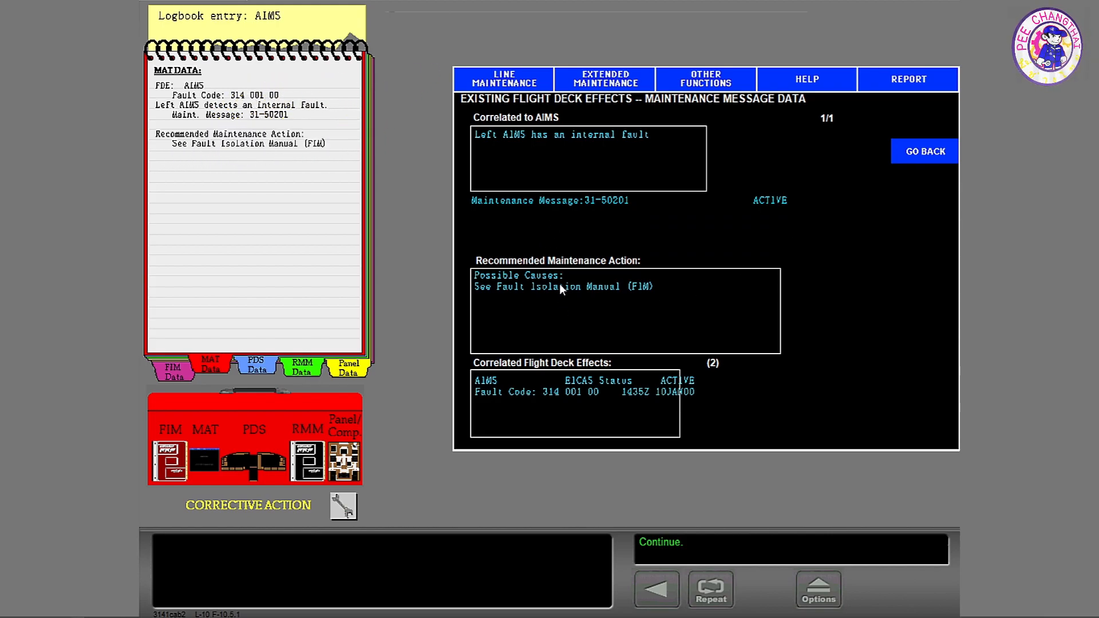
click(168, 365)
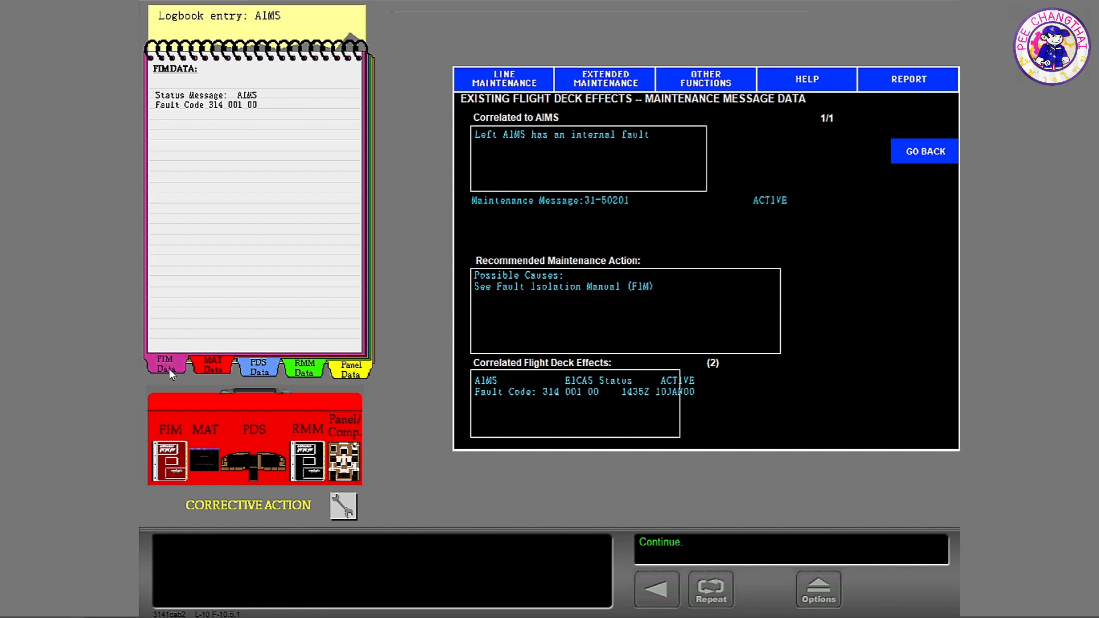
click(212, 367)
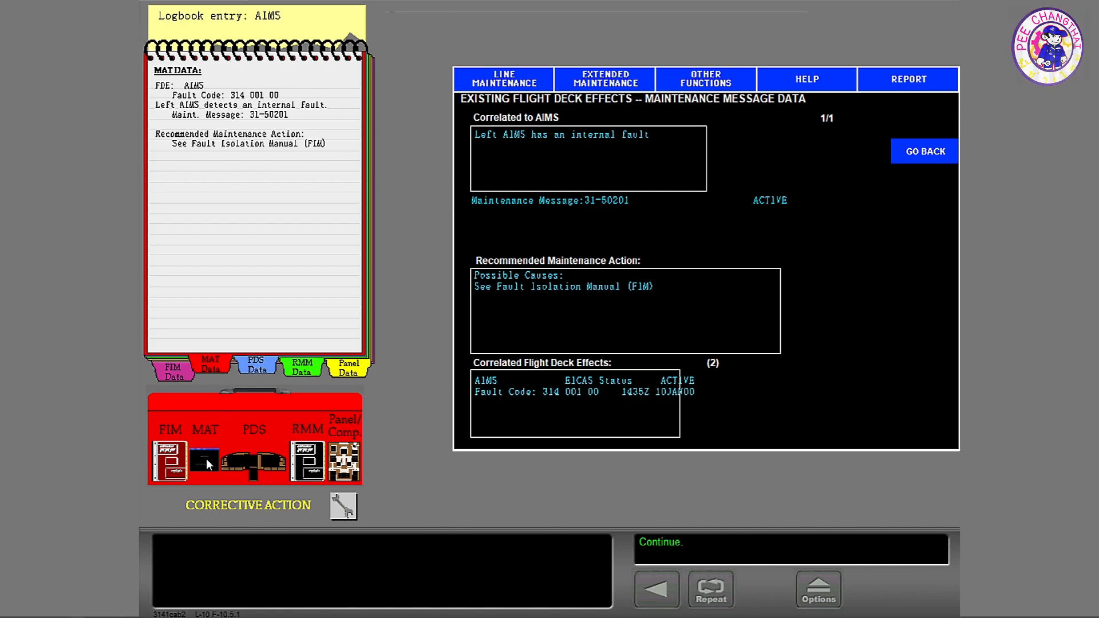
mouse_move(200, 408)
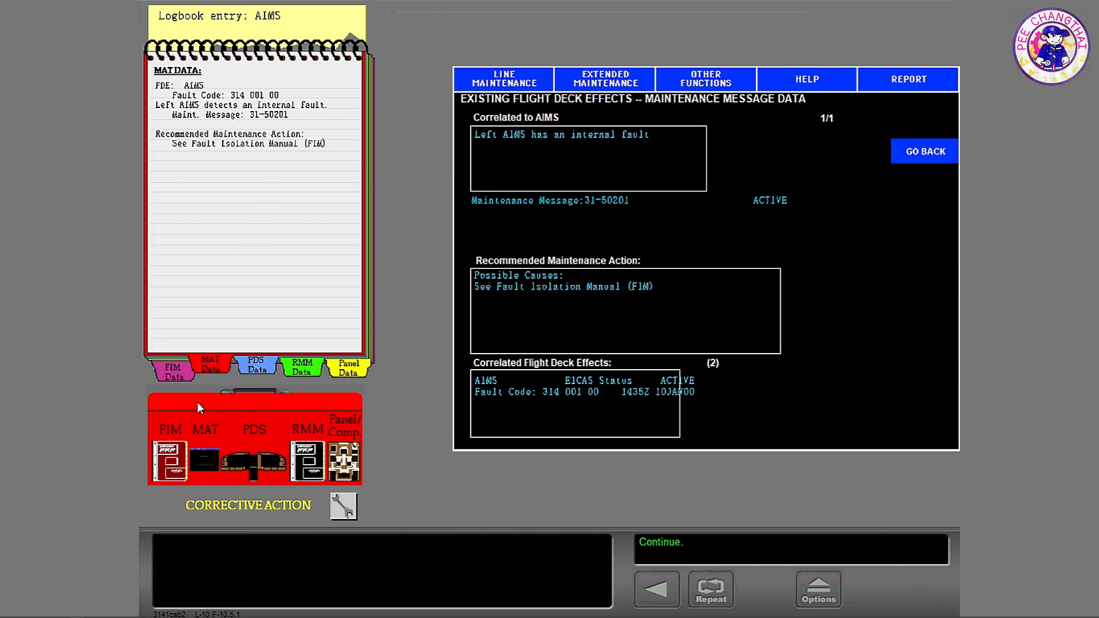
Reopen the FIM and find message 31-50201 in the chapter 31 maintenance message index
click(168, 366)
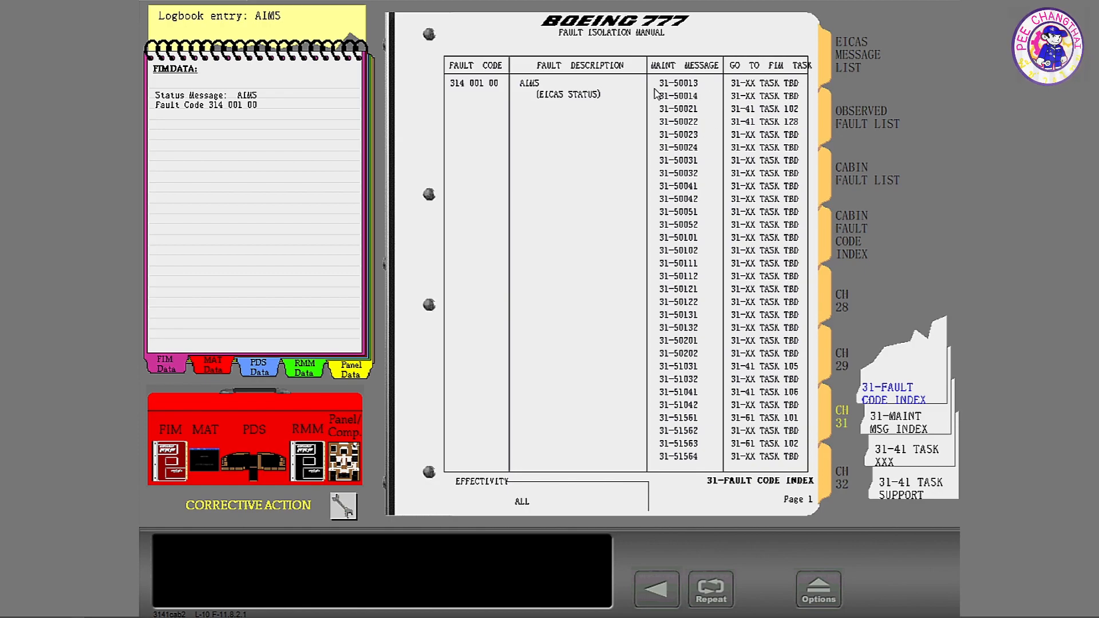
mouse_move(697, 358)
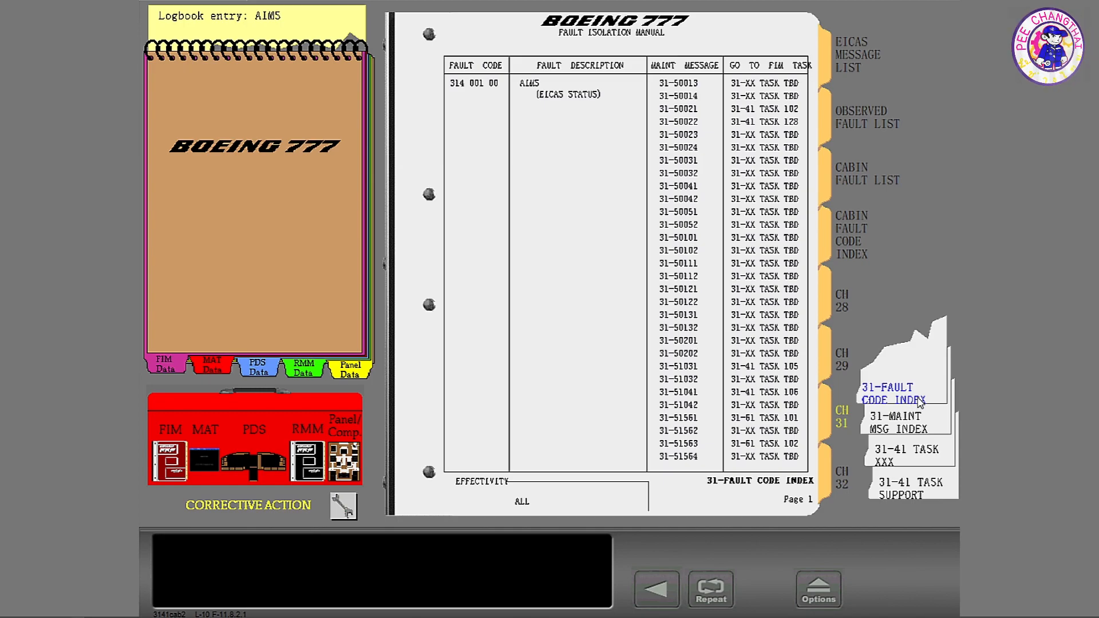
click(895, 421)
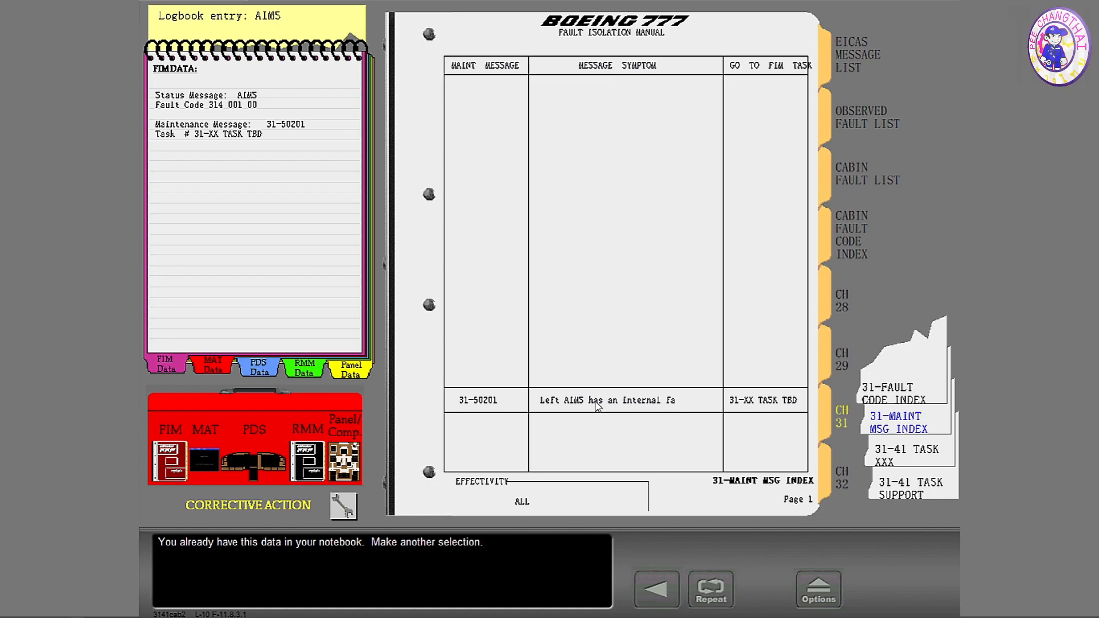
mouse_move(601, 406)
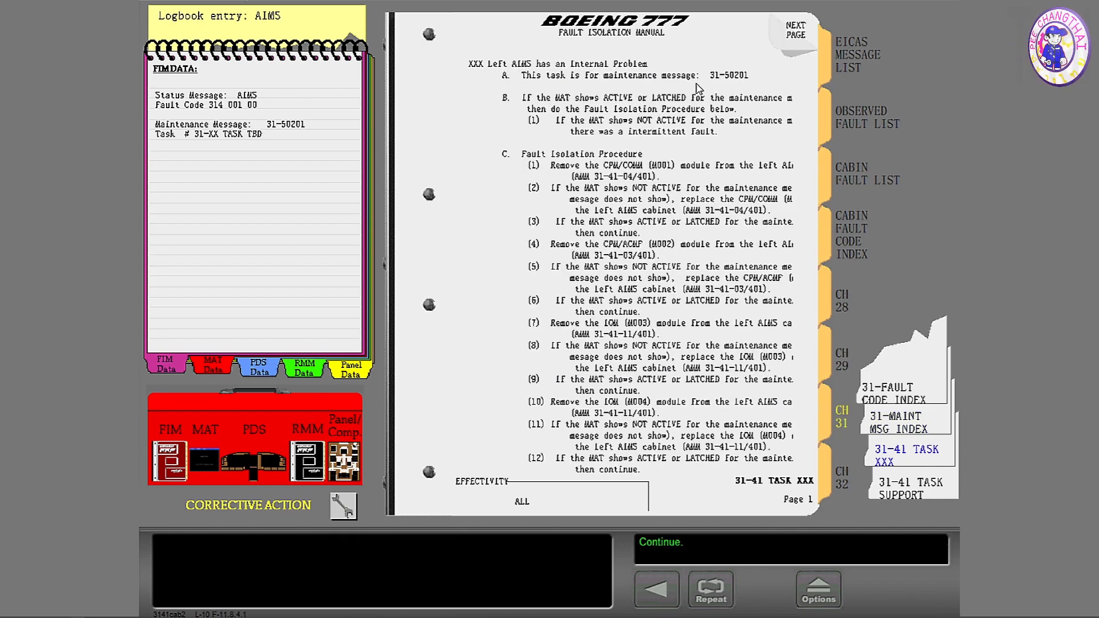
mouse_move(662, 199)
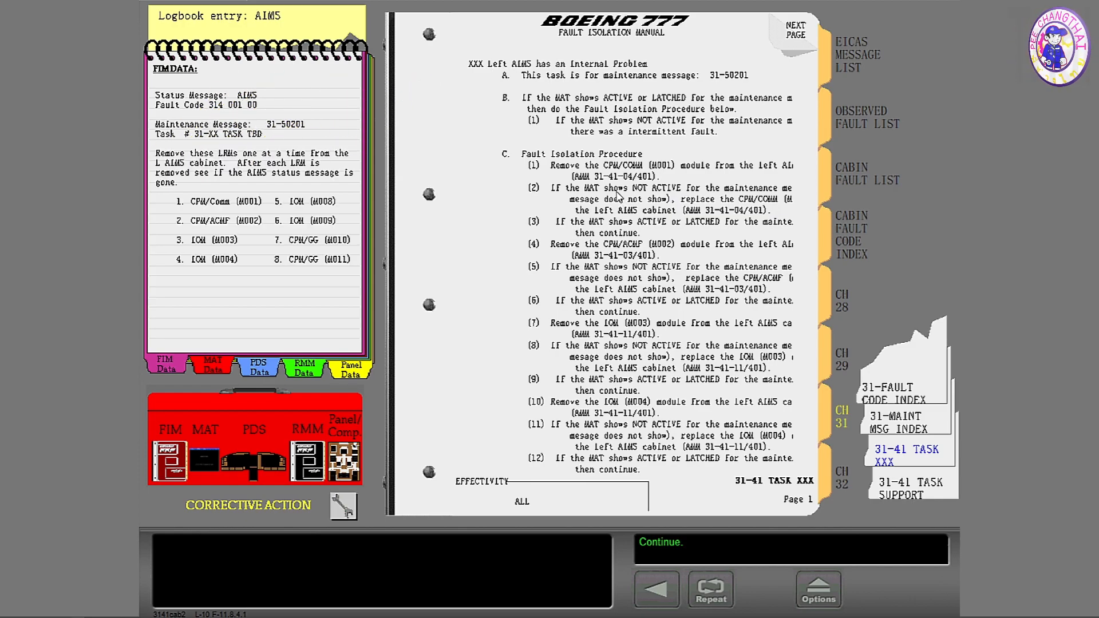
mouse_move(408, 356)
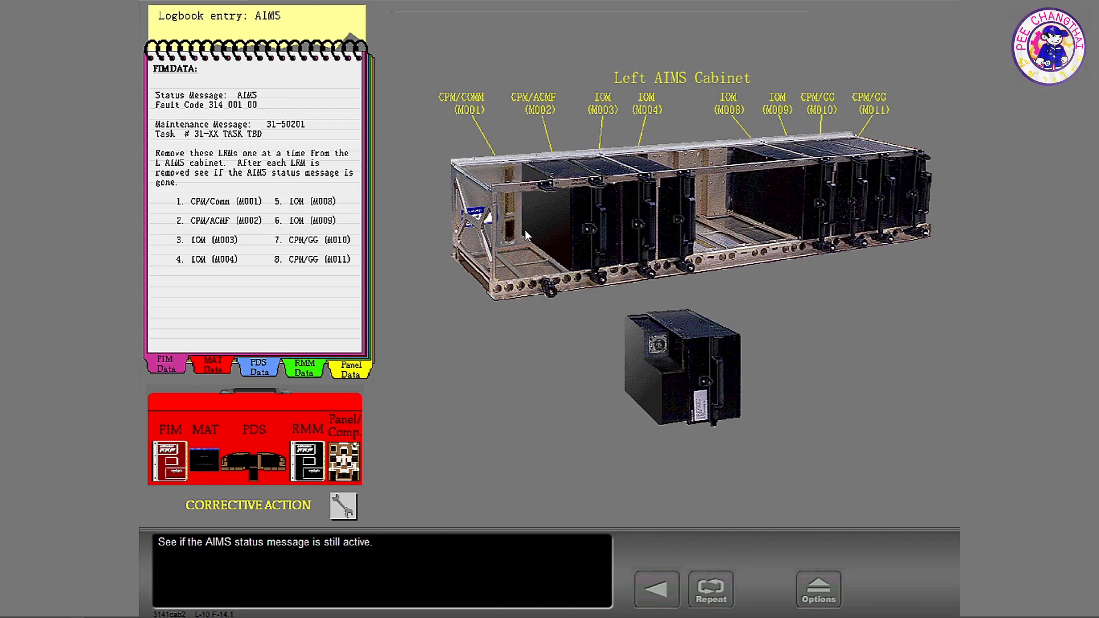
mouse_move(787, 405)
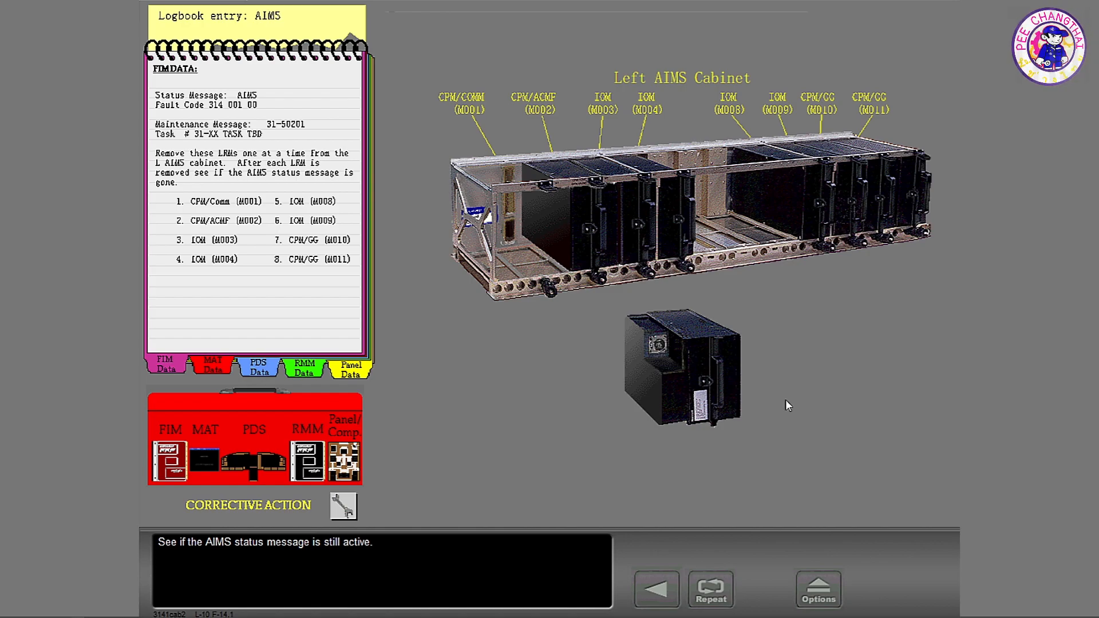
mouse_move(526, 410)
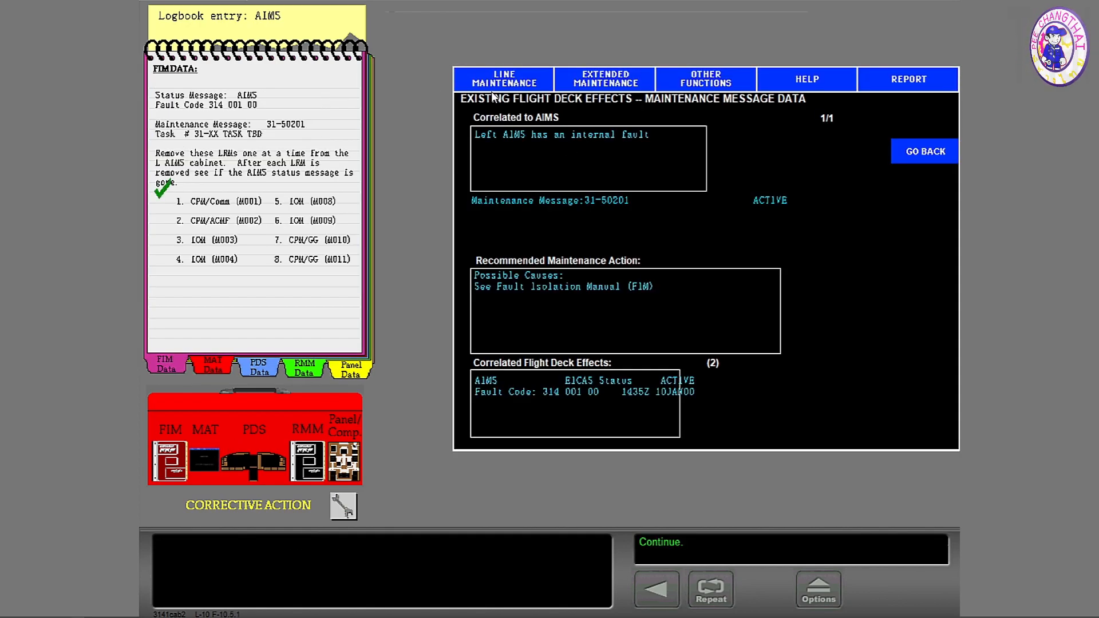
Recheck the MAT status data for message 31-50201 after each left AIMS LRM removal
click(924, 151)
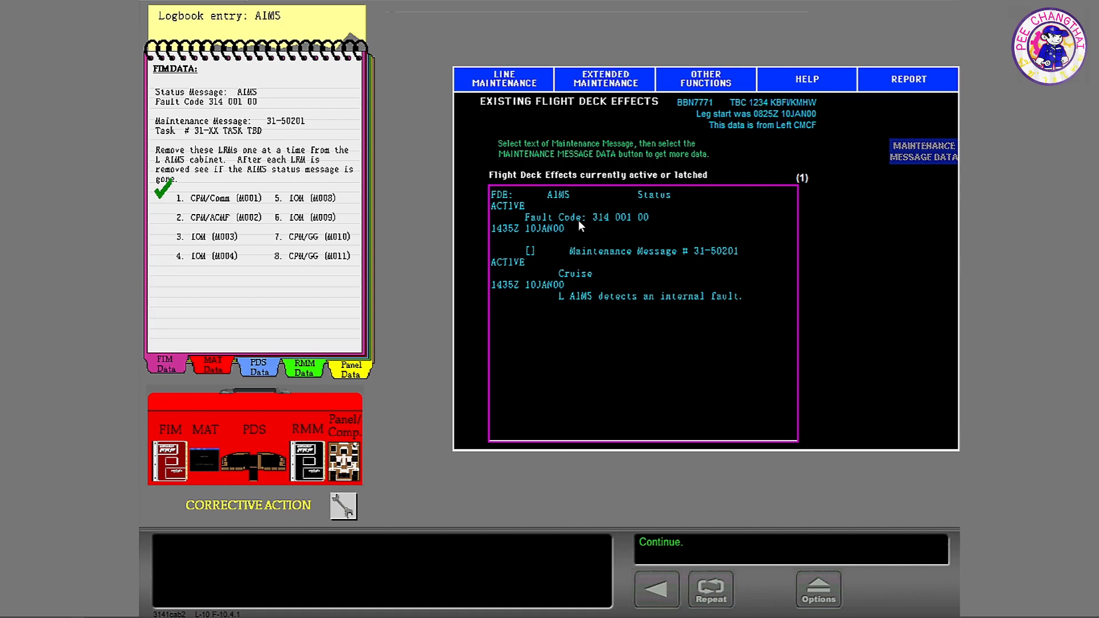
click(921, 151)
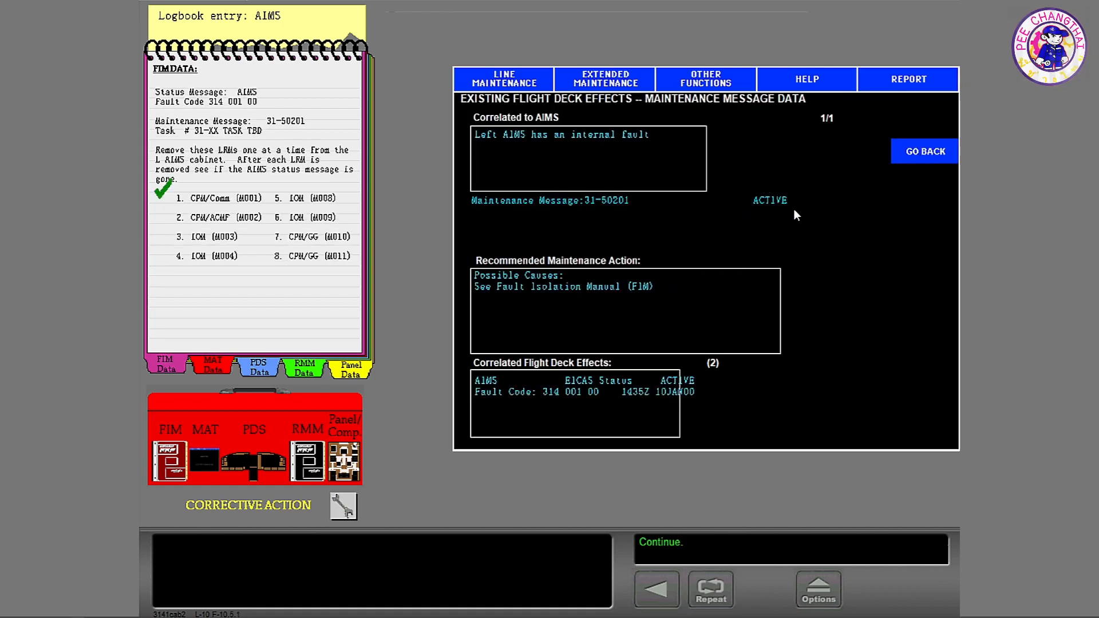
mouse_move(792, 261)
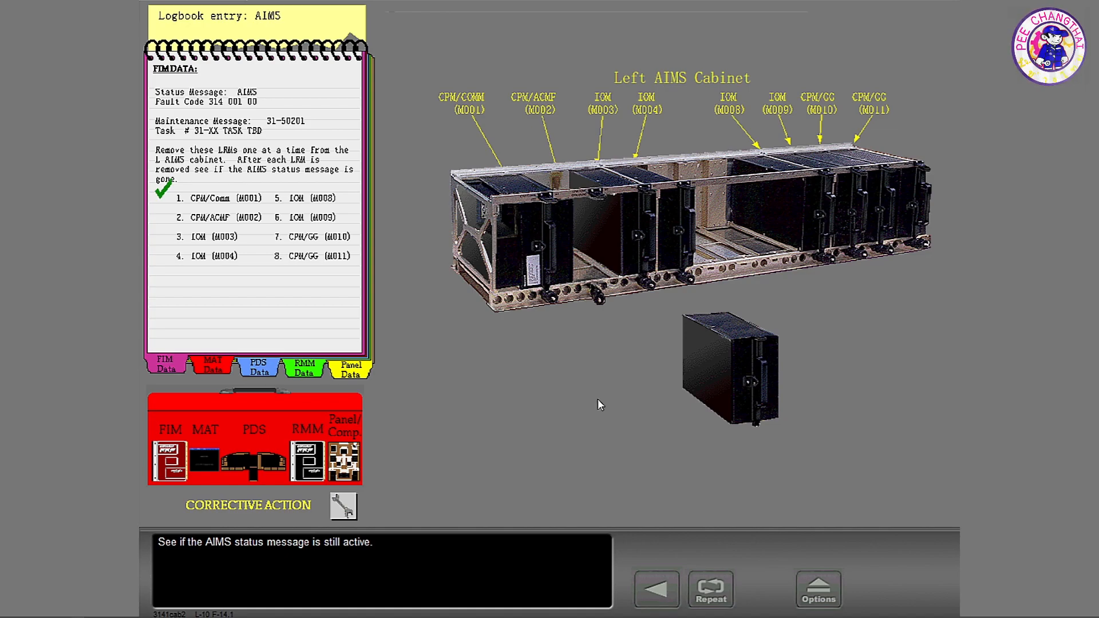
mouse_move(171, 497)
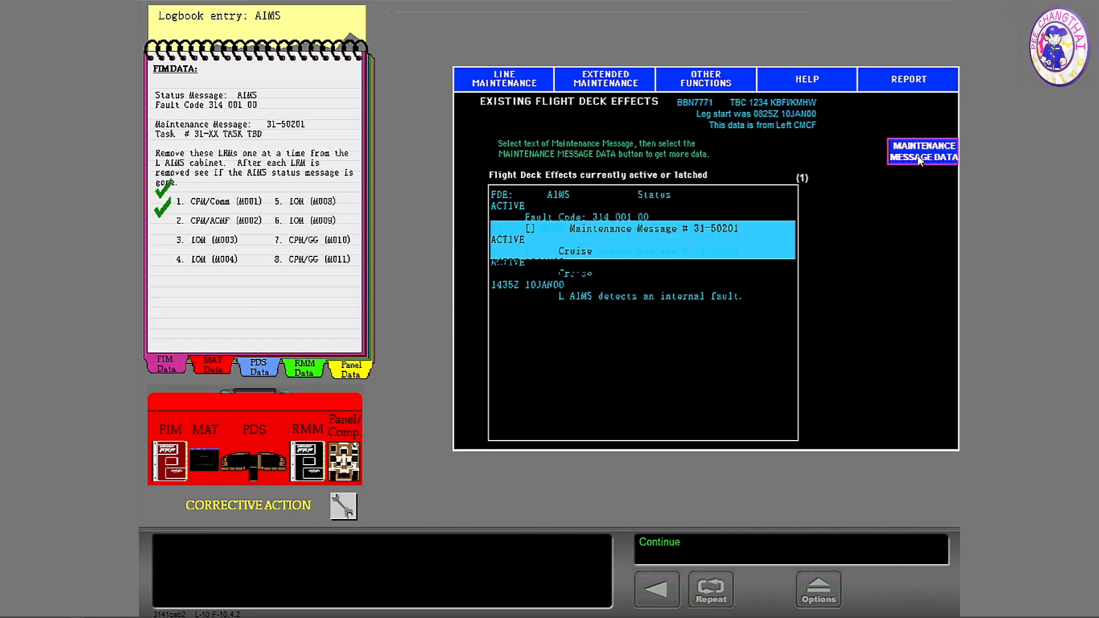
click(922, 150)
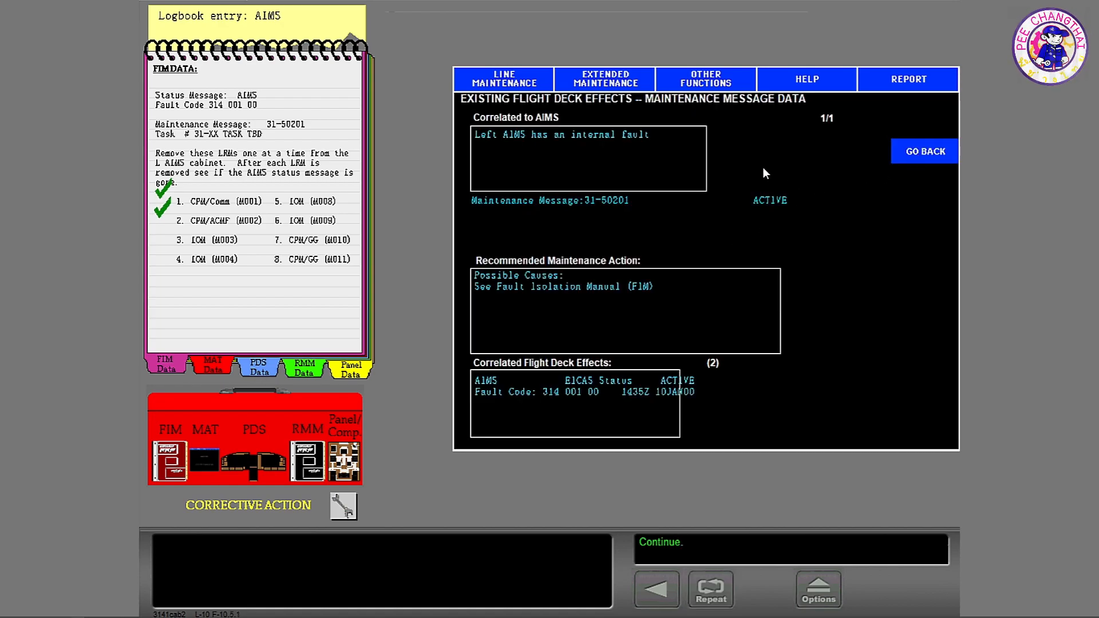
mouse_move(742, 240)
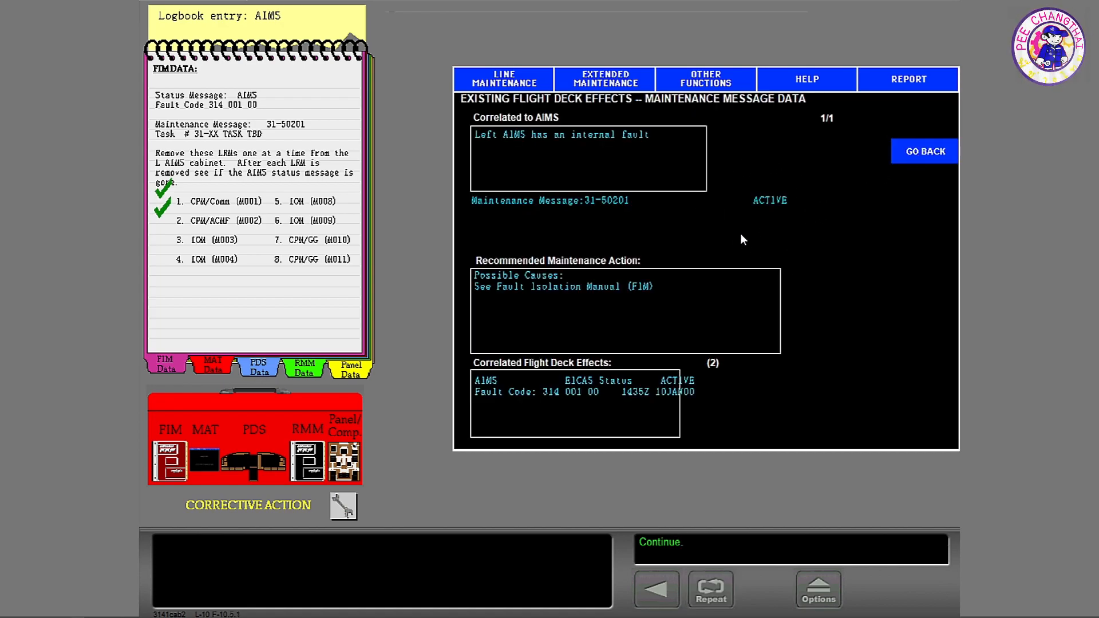
mouse_move(283, 461)
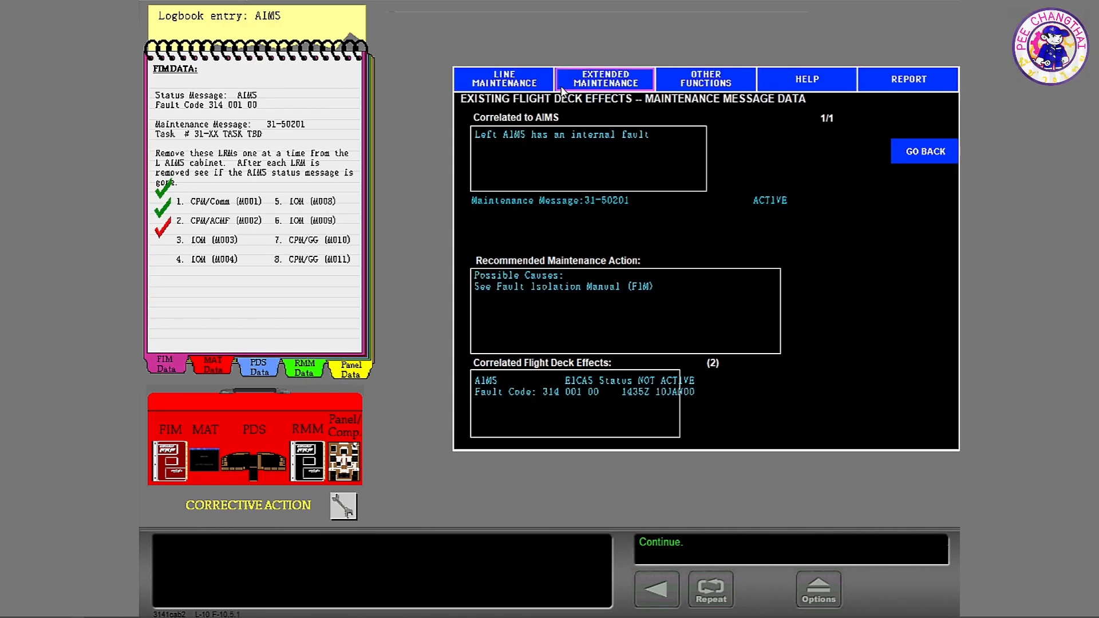
click(604, 78)
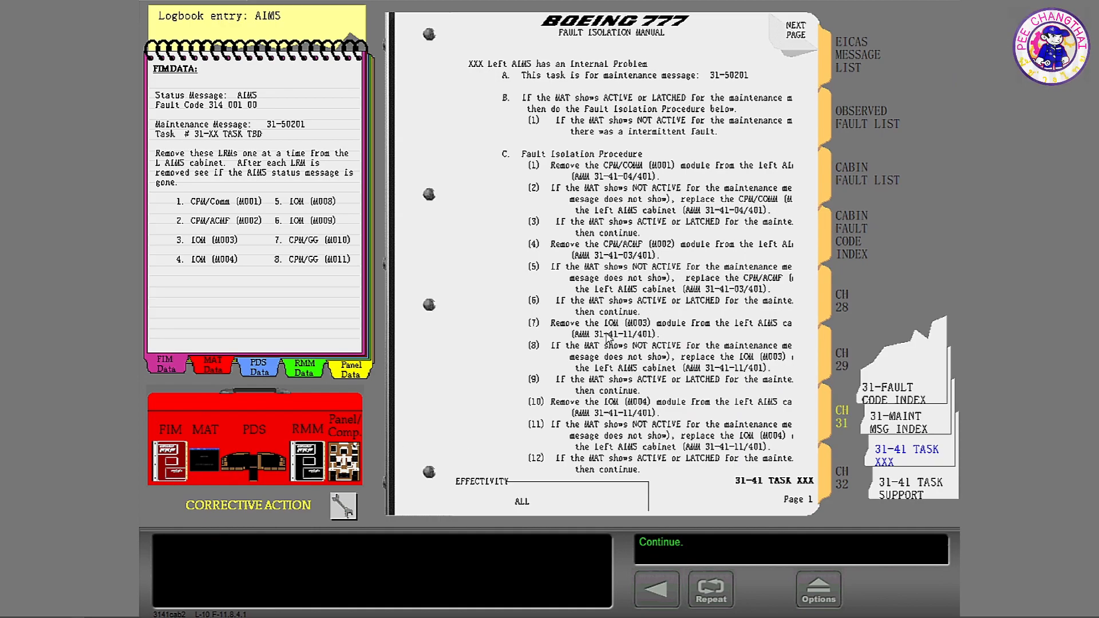
mouse_move(608, 339)
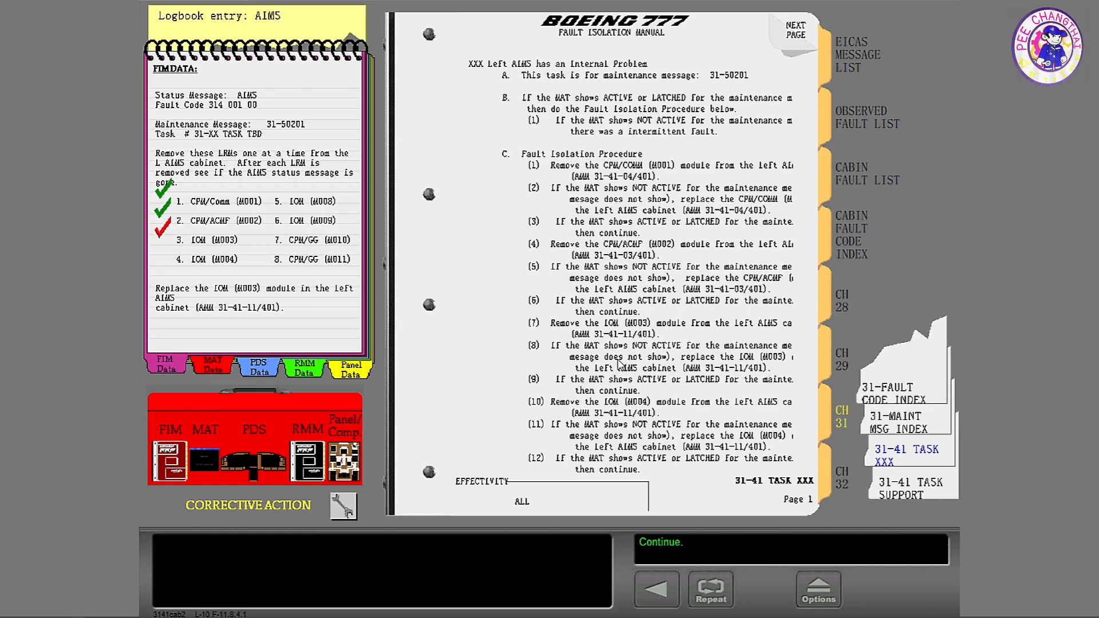
mouse_move(619, 364)
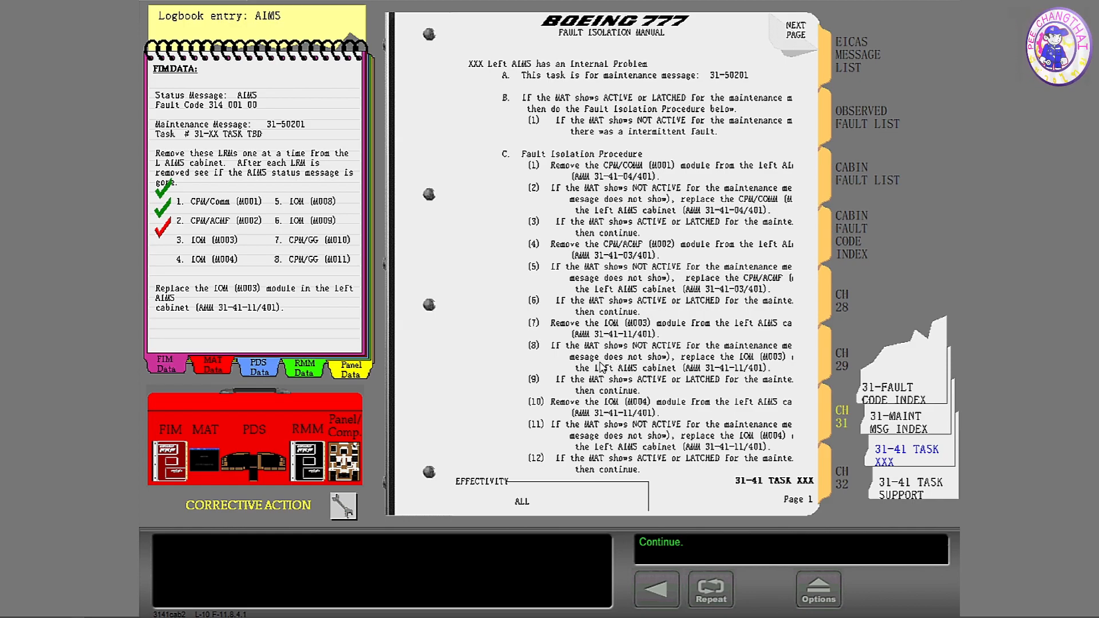
Bring up the corrective action procedure choices for replacing IOM M003
click(343, 506)
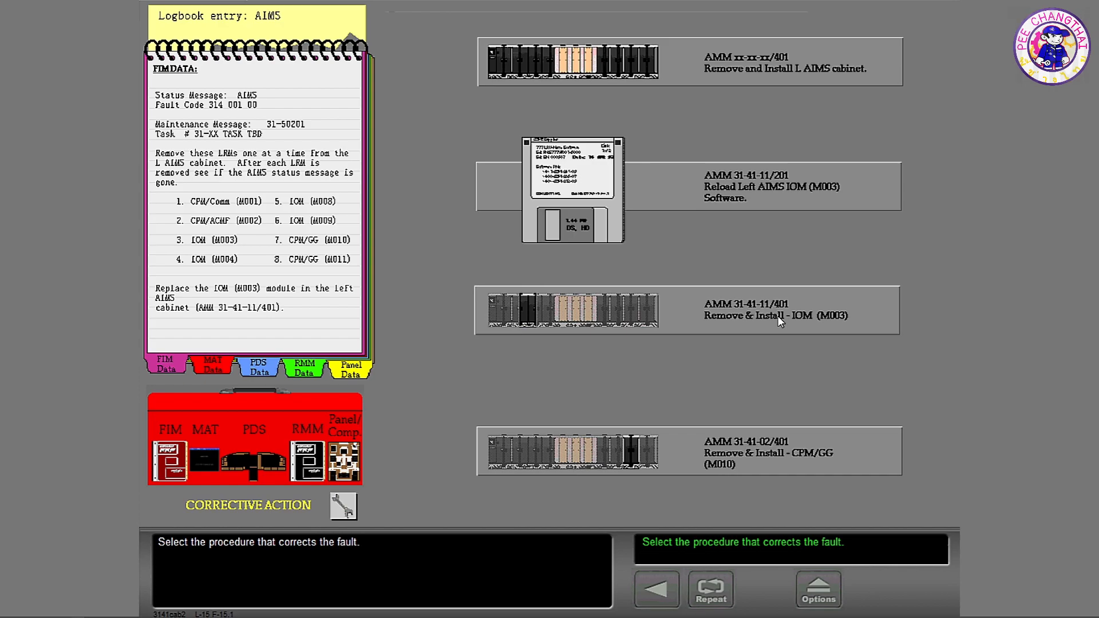
Select AMM 31-41-11/401 Remove & Install - IOM (M003) and advance to the summary
click(774, 309)
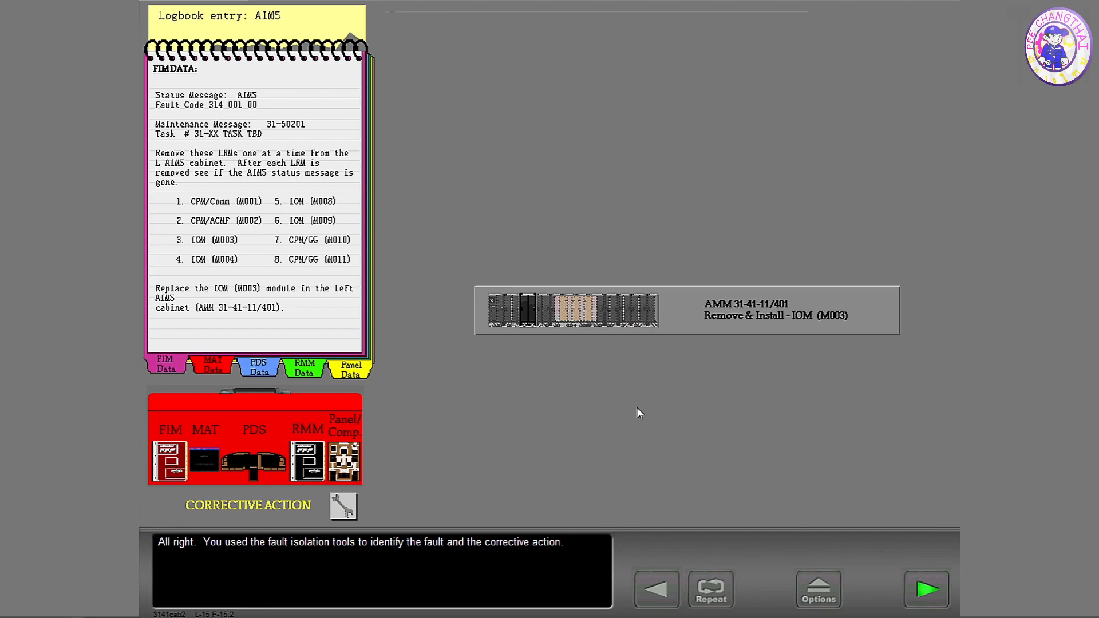
mouse_move(927, 539)
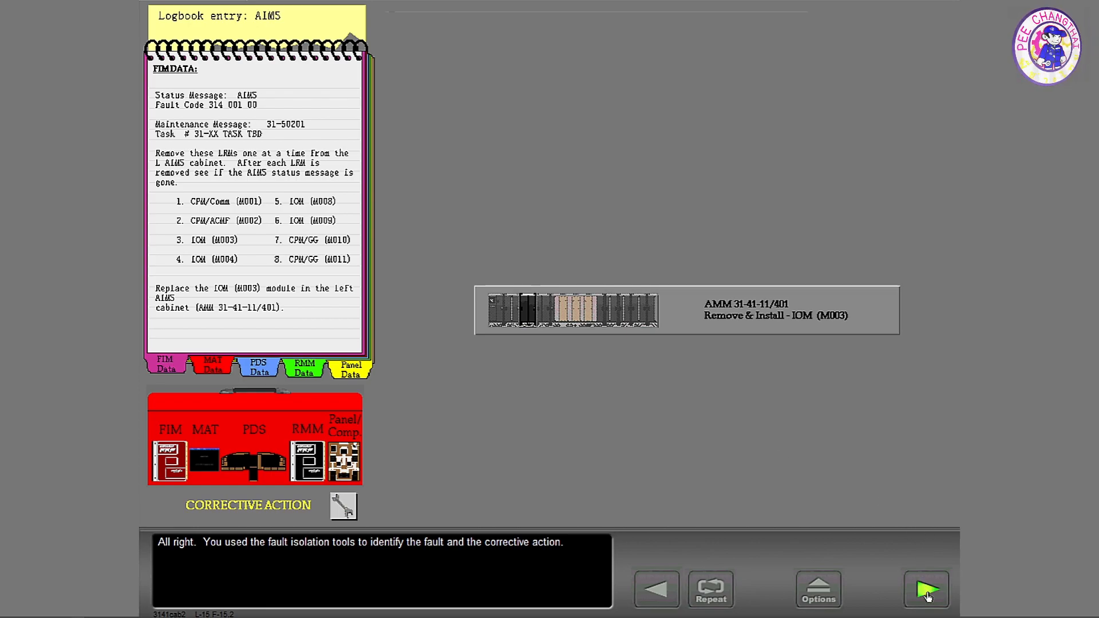
click(926, 589)
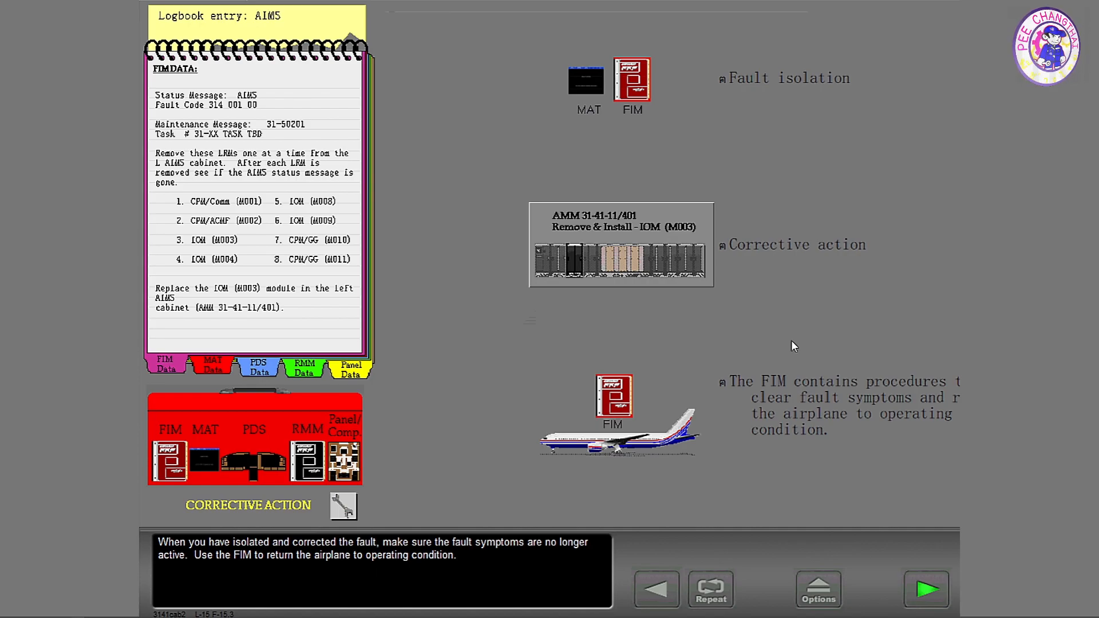
Advance through the fault summary and IOM (M003) explanation pages
click(926, 589)
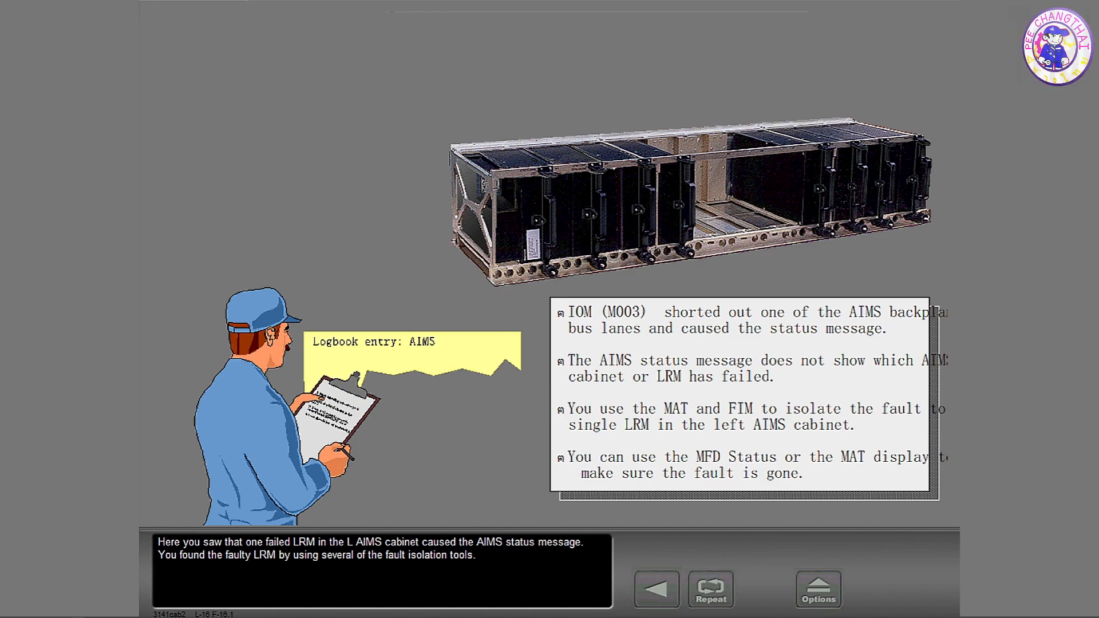
mouse_move(956, 573)
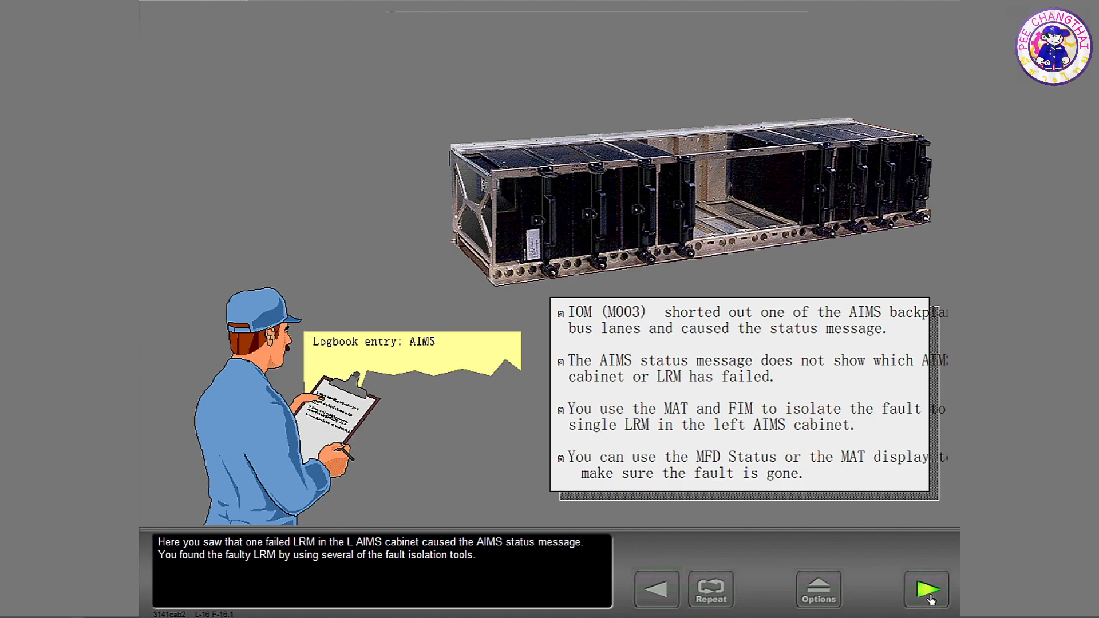
click(927, 589)
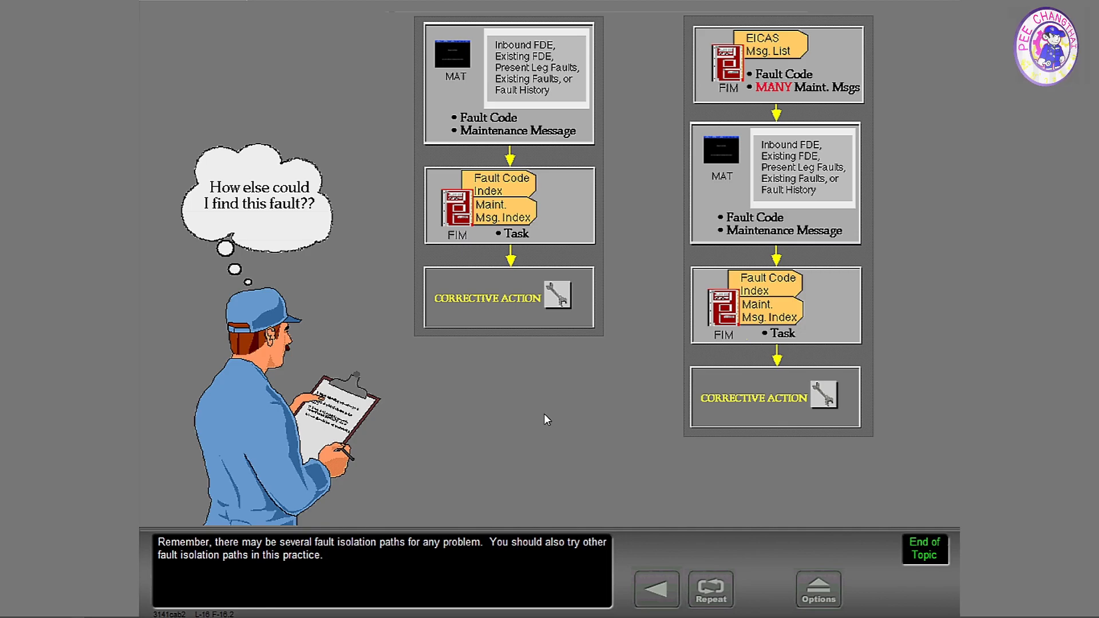
mouse_move(820, 484)
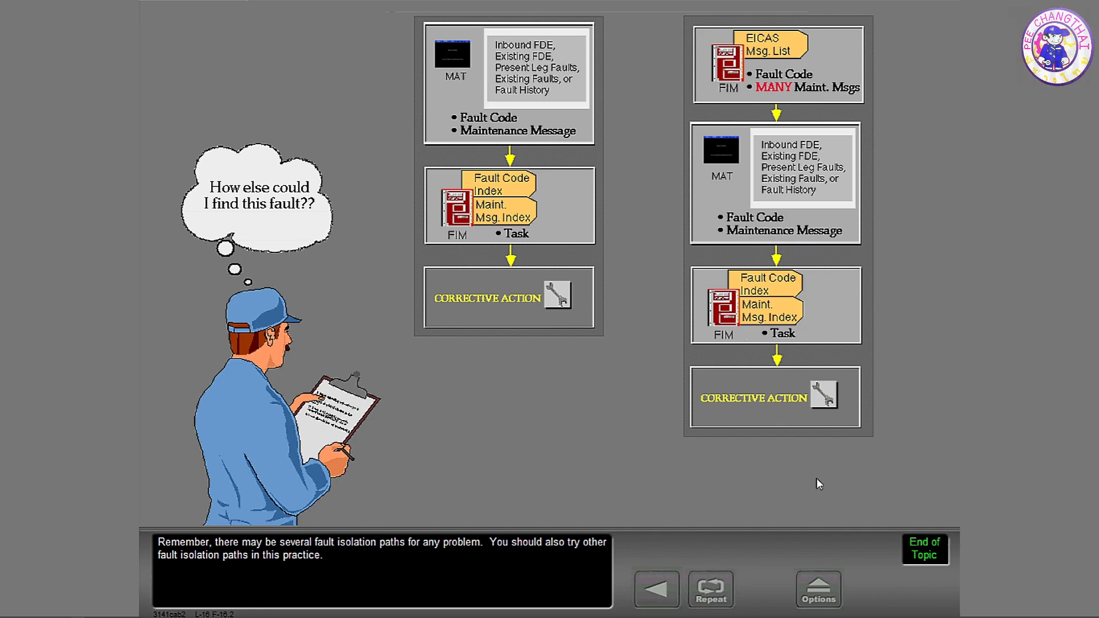
mouse_move(830, 491)
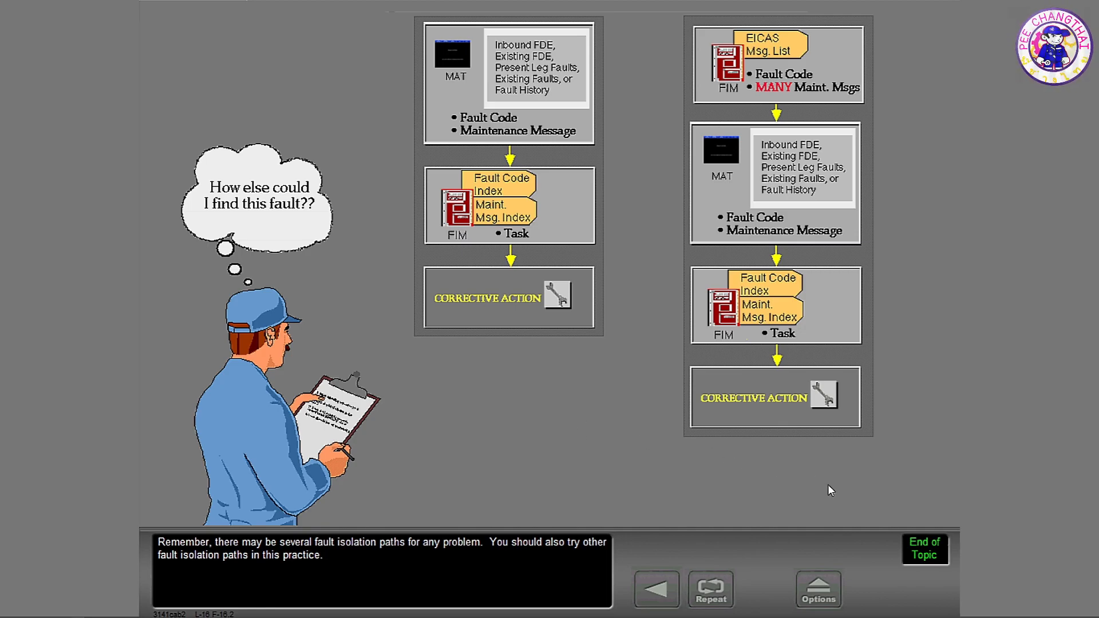